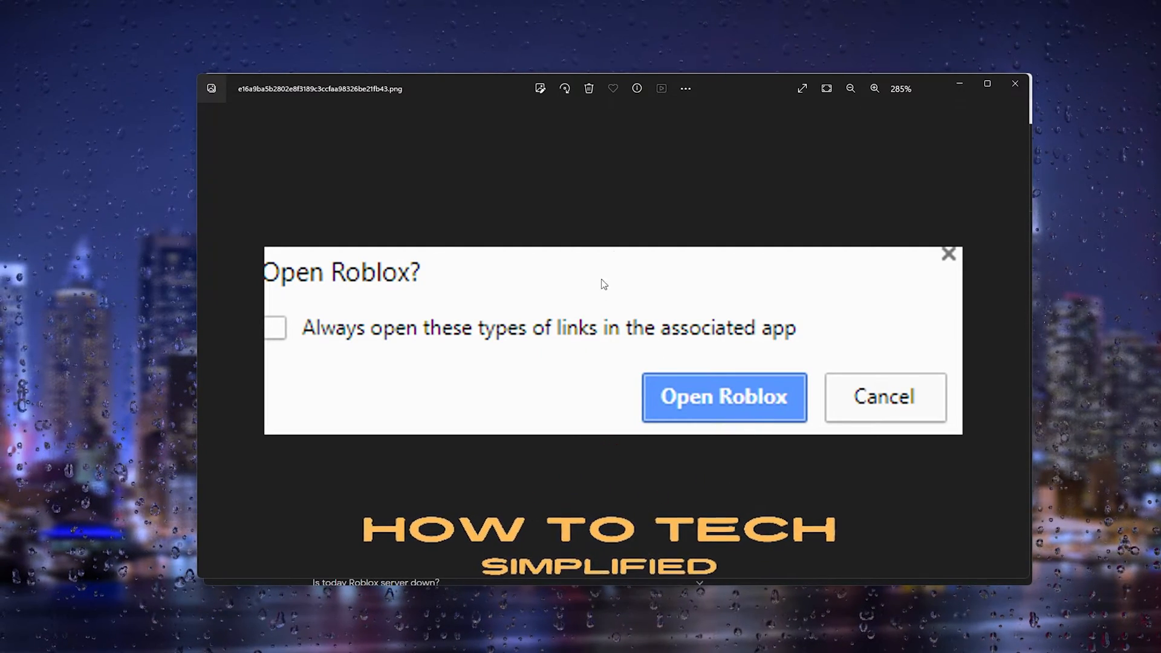
mouse_move(787, 198)
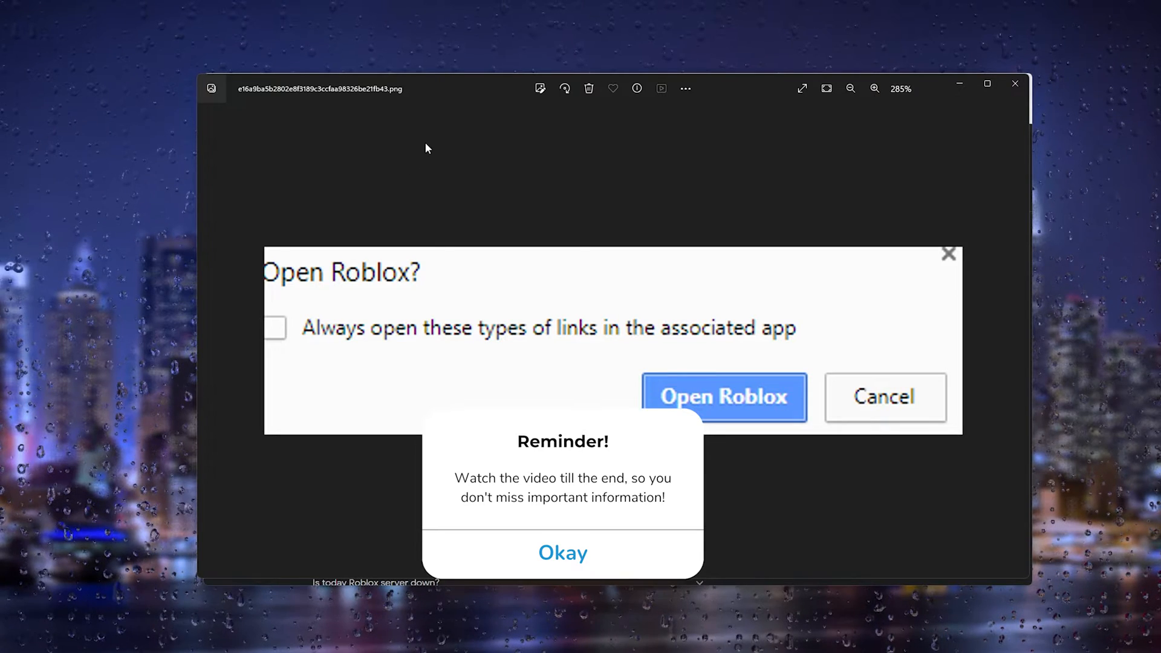
mouse_move(458, 97)
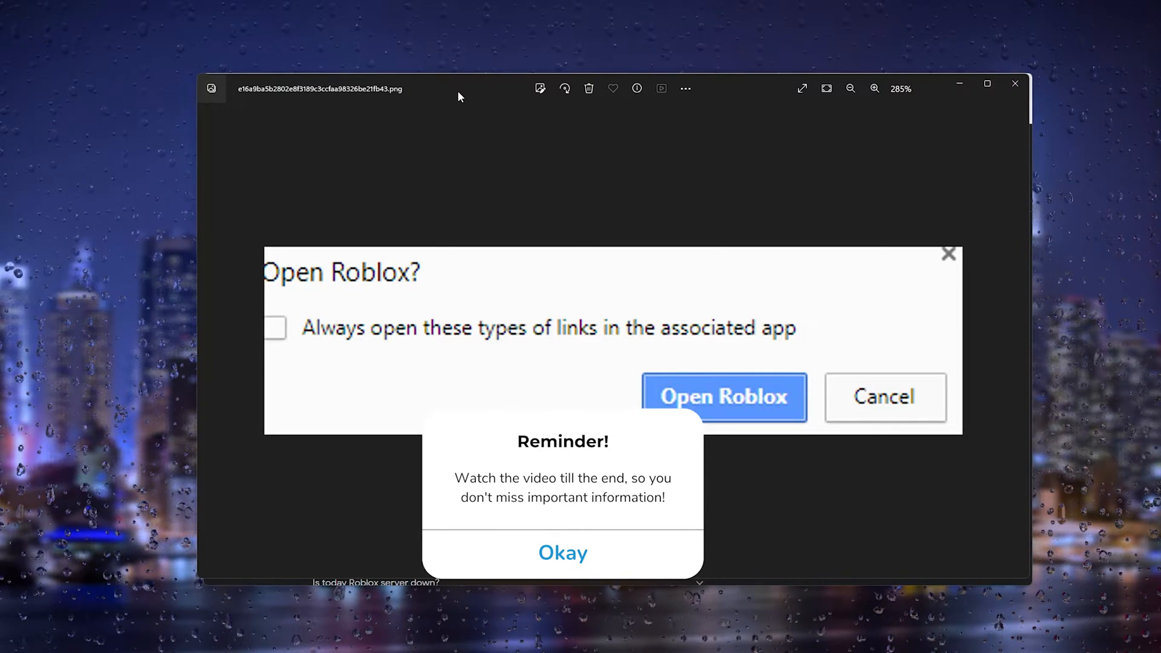
- Check the Roblox Server Status page showing All Systems Operational, then close that tab
click(561, 552)
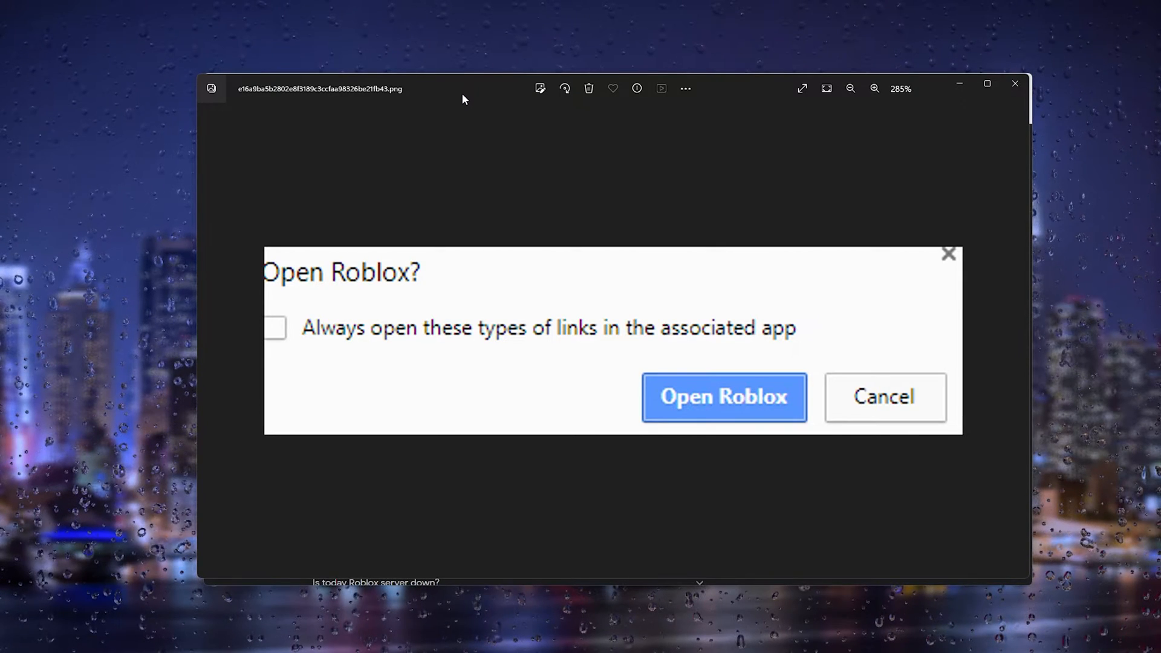
mouse_move(815, 106)
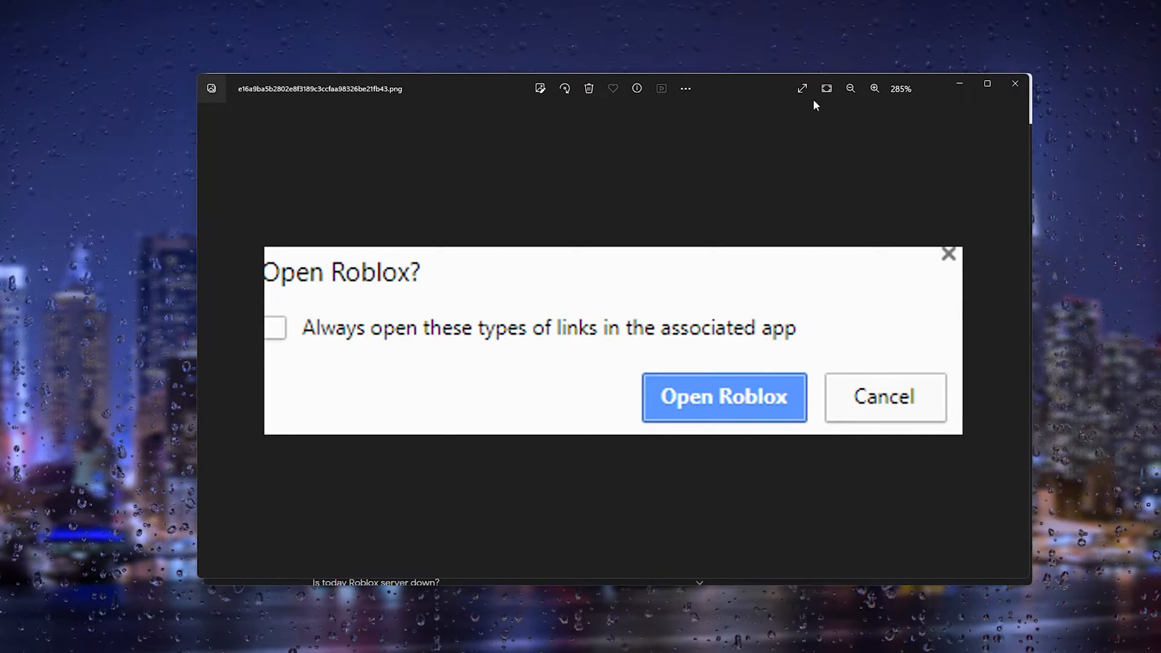
click(883, 396)
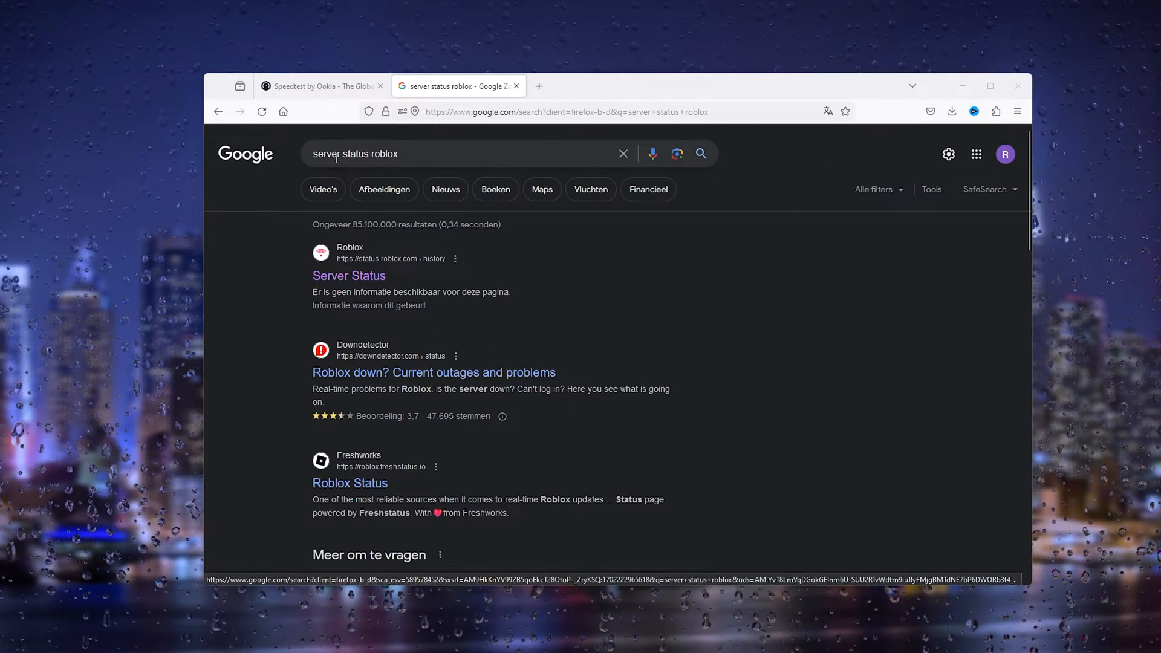
mouse_move(453, 283)
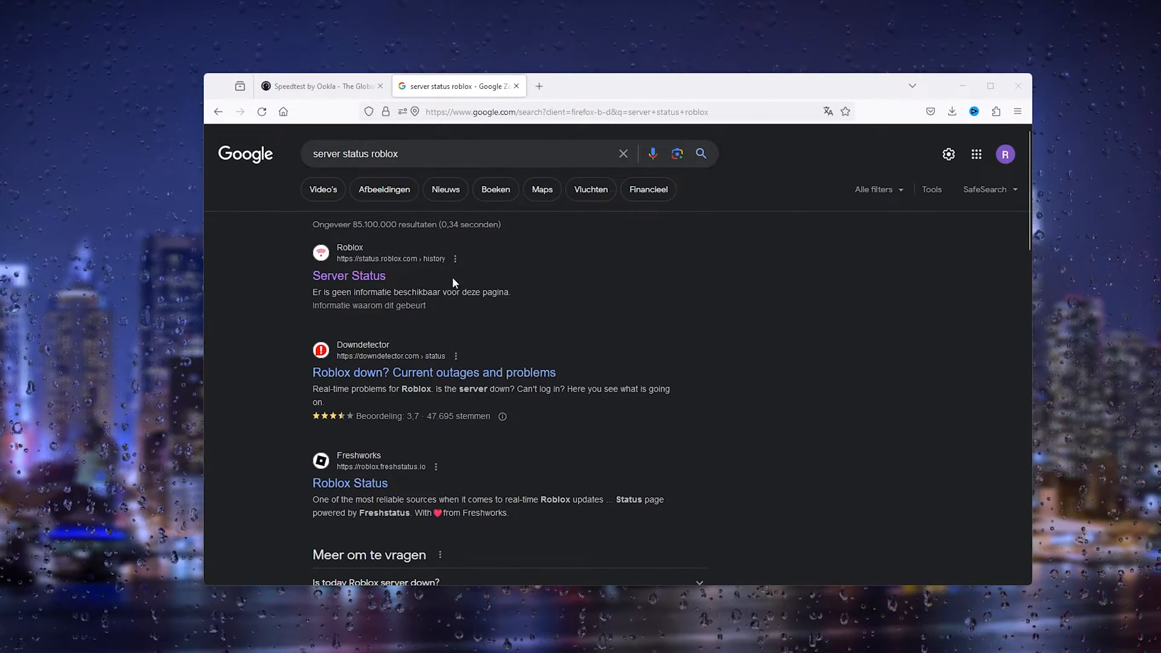
click(349, 275)
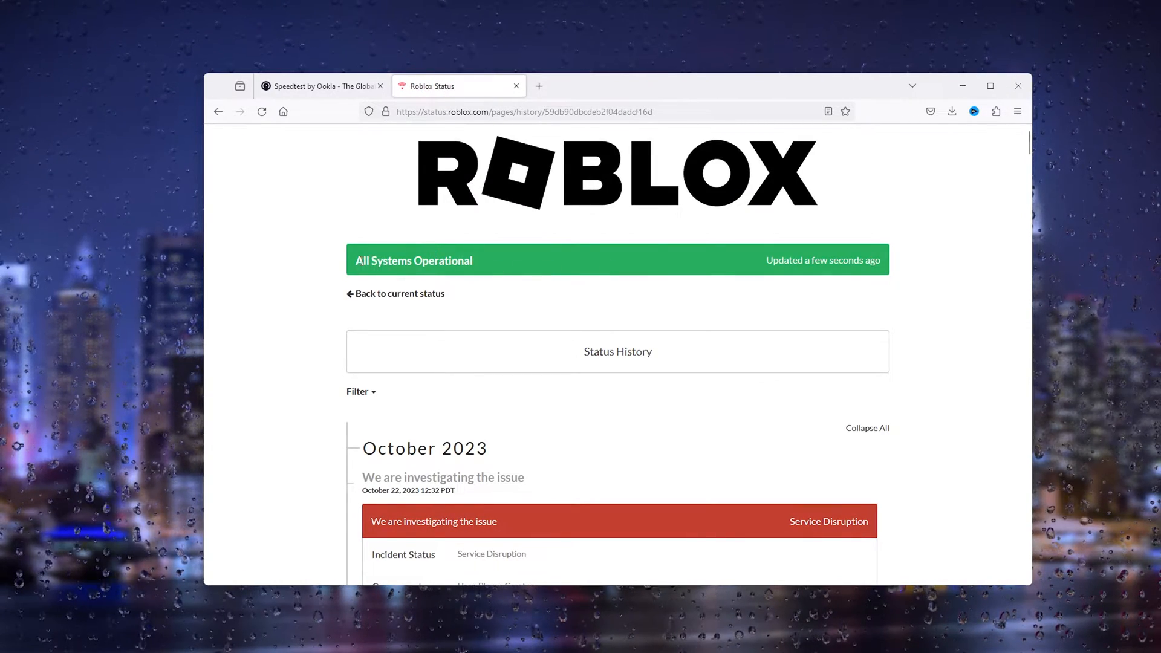
mouse_move(475, 279)
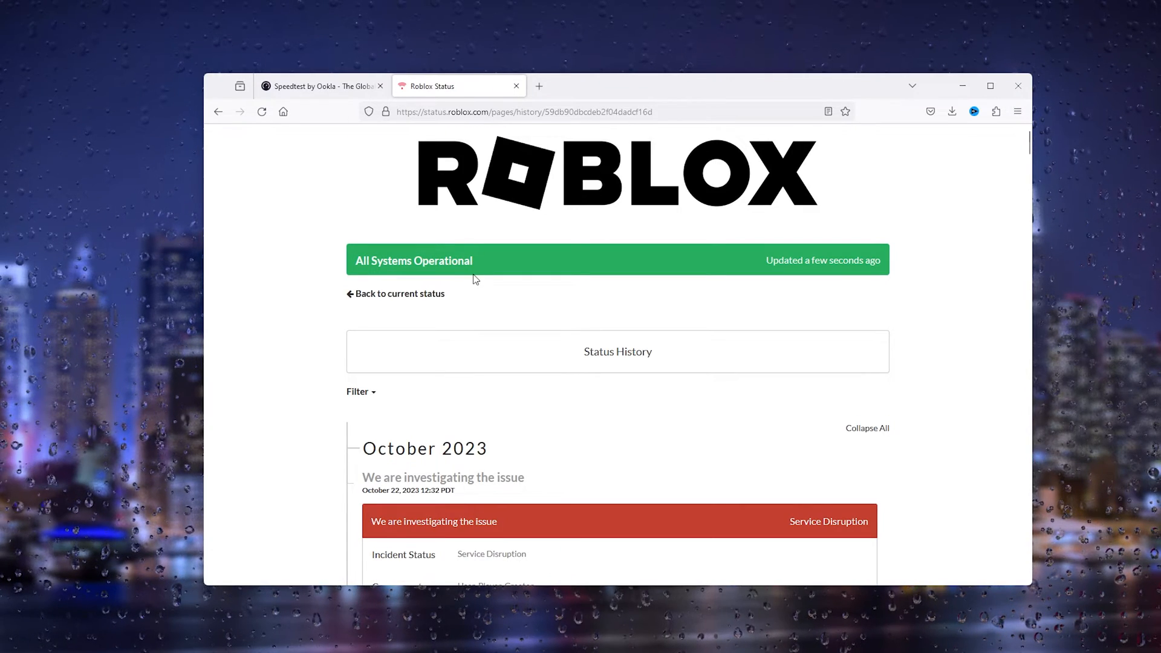
mouse_move(468, 296)
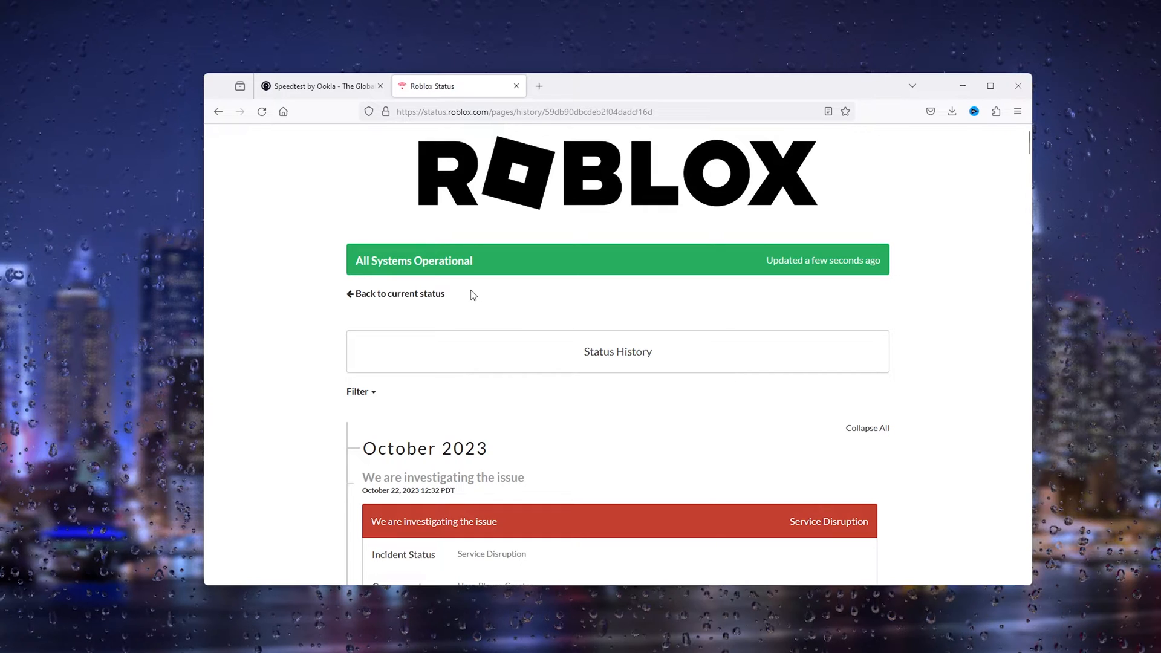
mouse_move(472, 257)
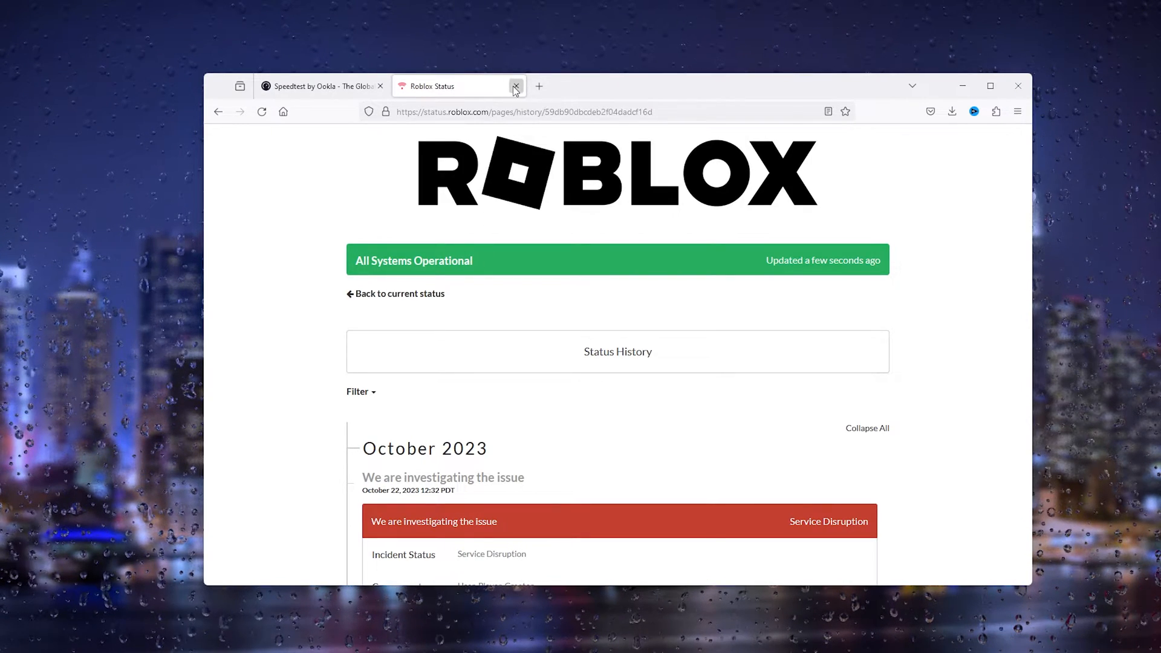
click(516, 86)
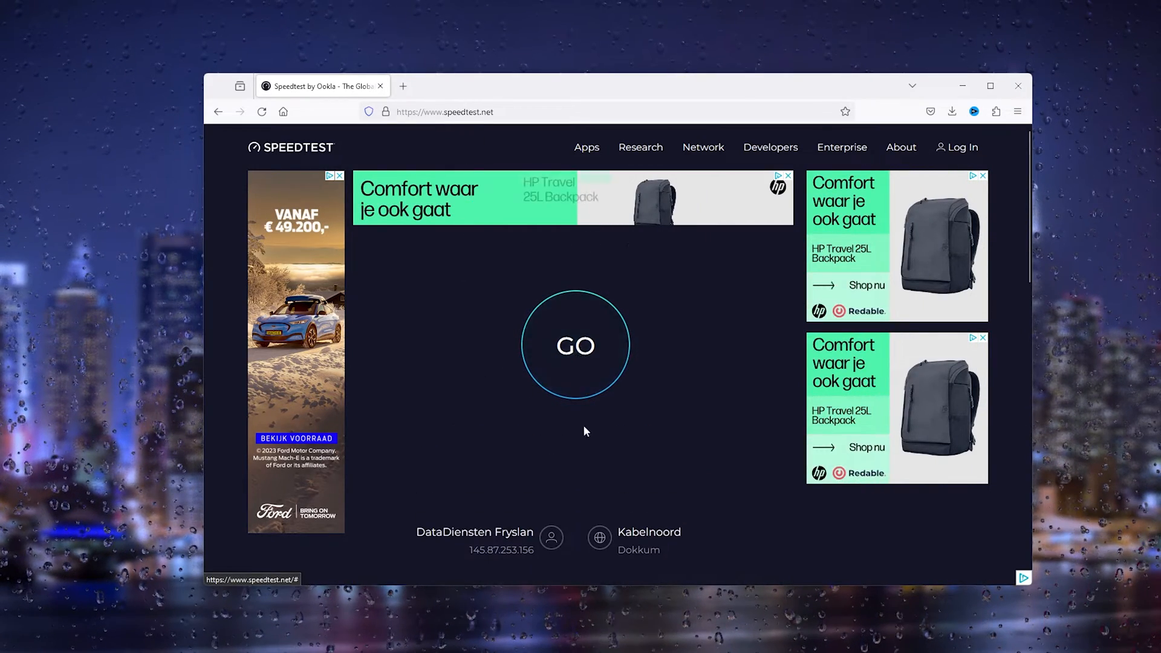
- Start a Speedtest by Ookla internet speed test with the GO button
click(575, 346)
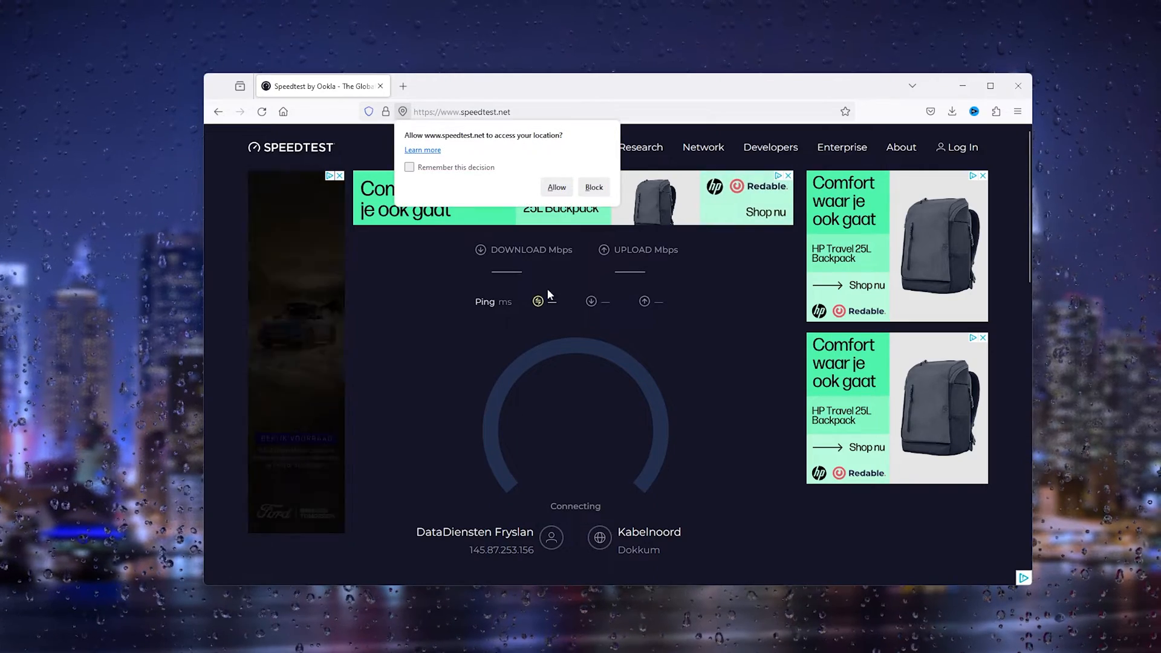
click(593, 186)
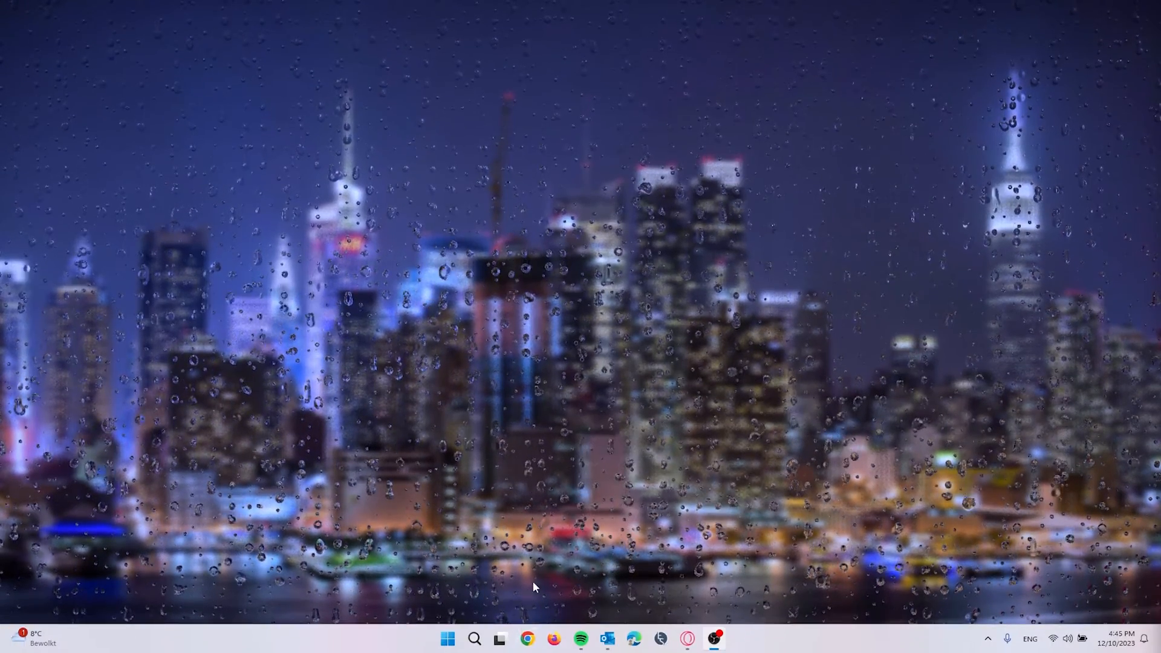
mouse_move(446, 639)
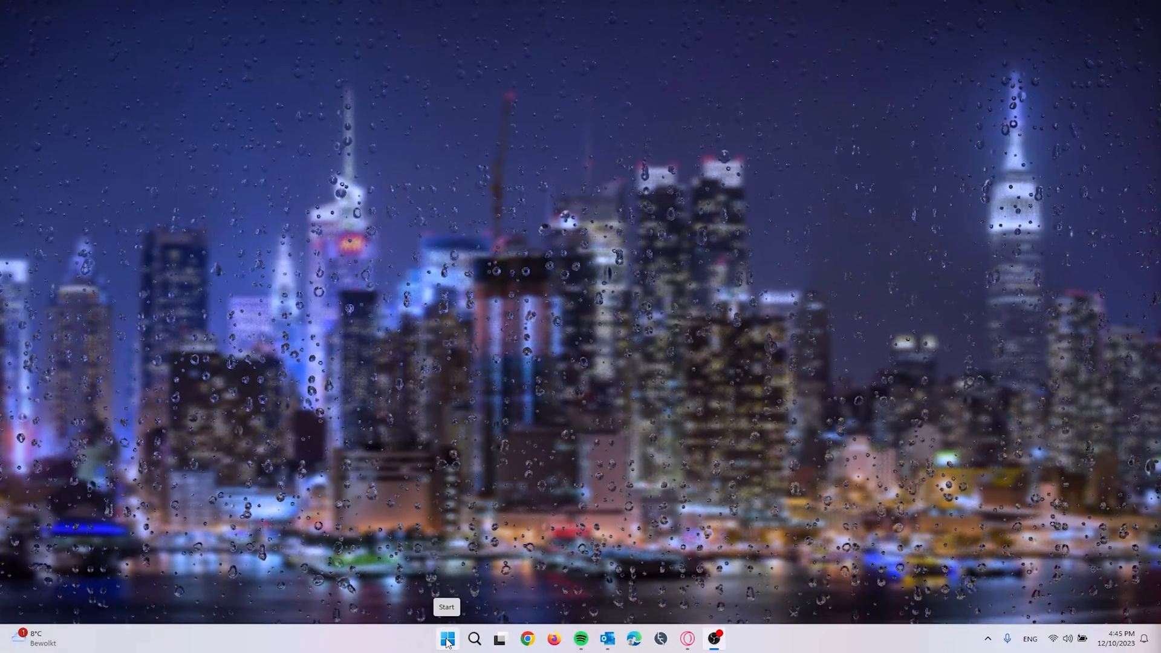
- Open Task Manager from the Start button's right-click menu
right_click(447, 638)
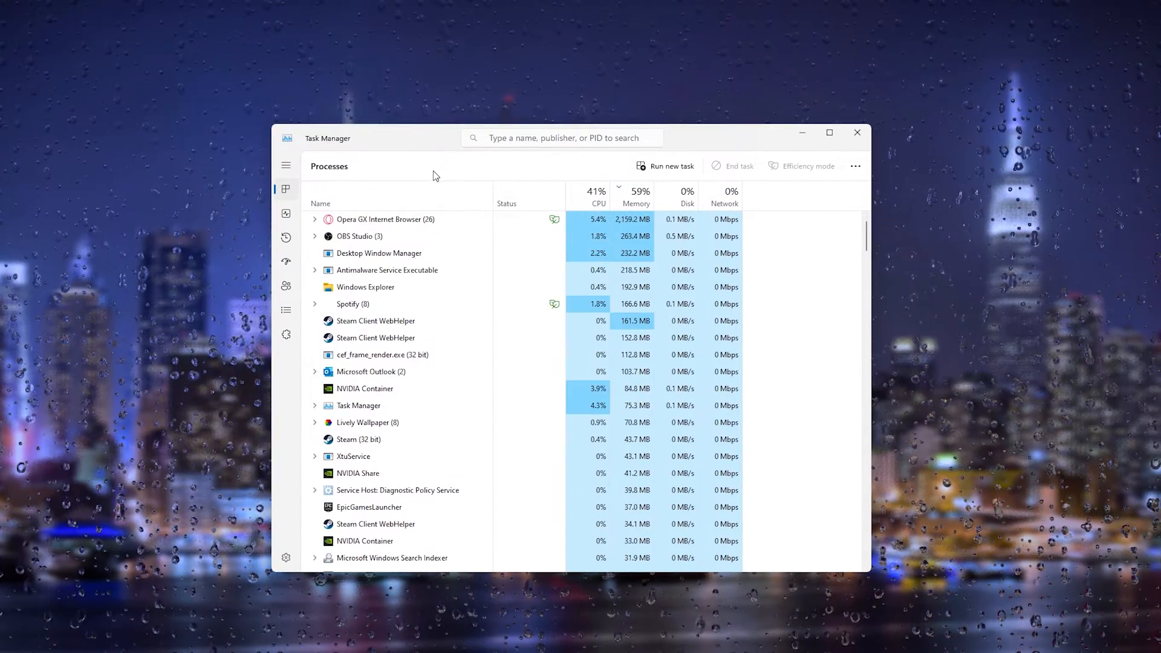
- Filter Task Manager processes for 'roblox', confirm none run, and close Task Manager
click(563, 138)
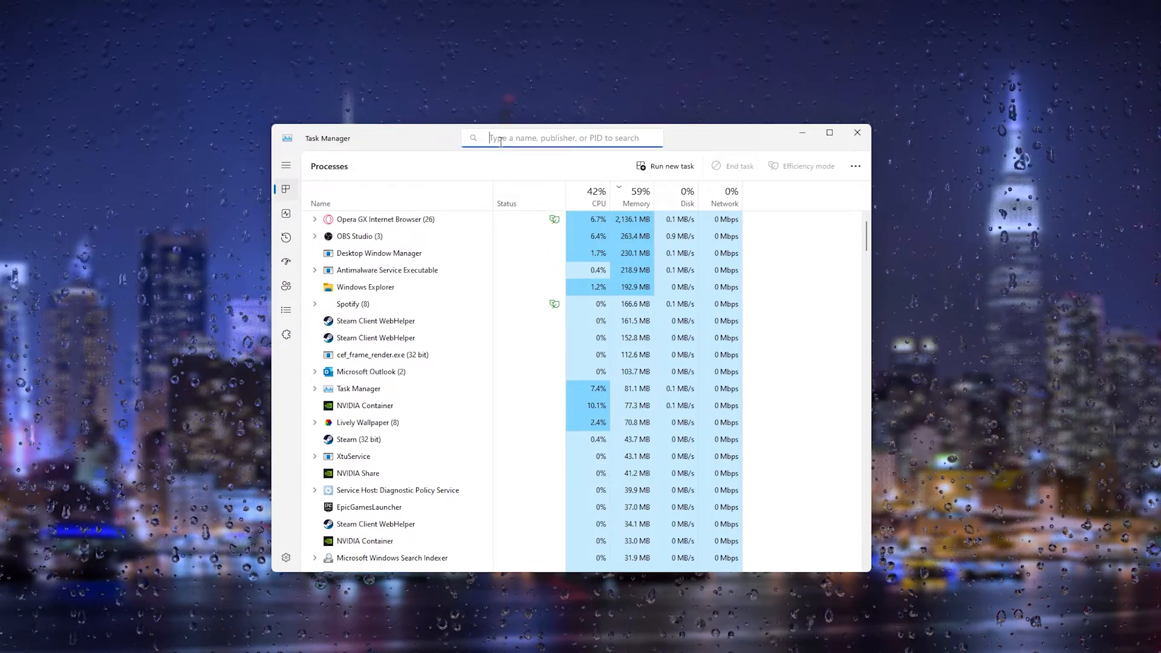
text(rob)
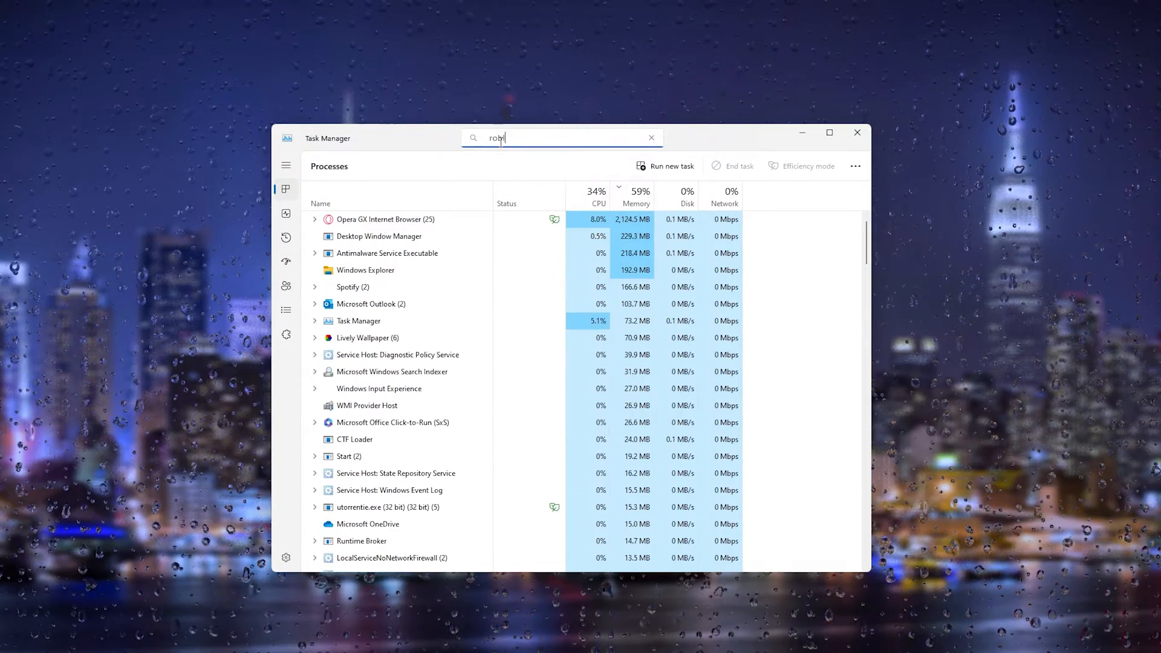
text(lox)
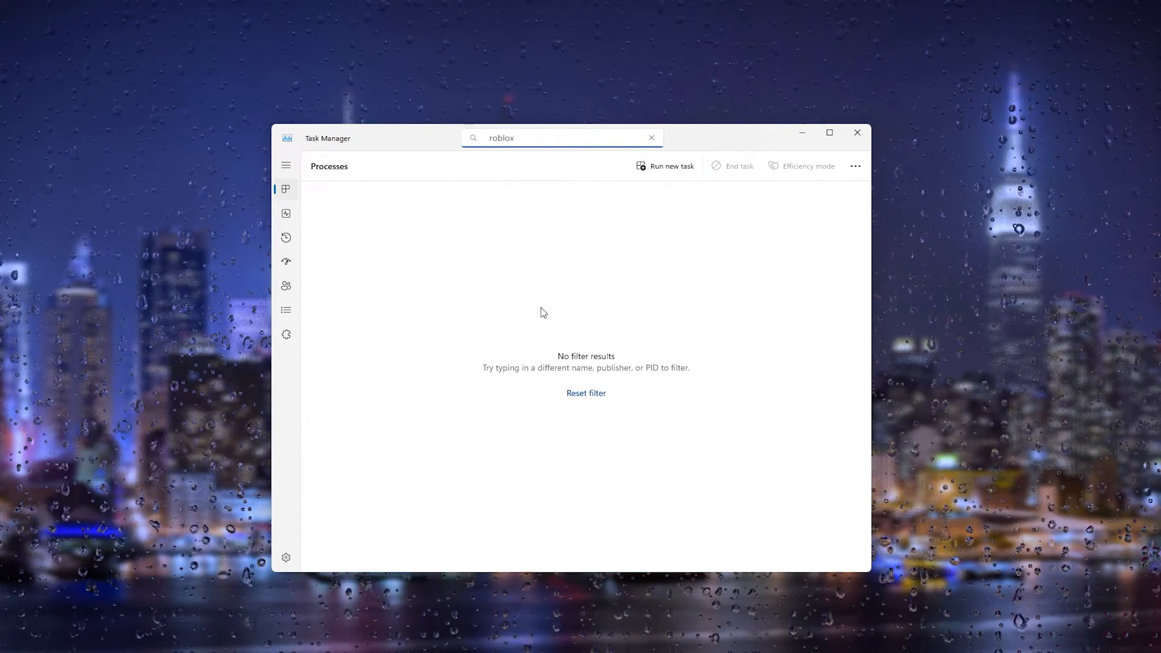
mouse_move(507, 137)
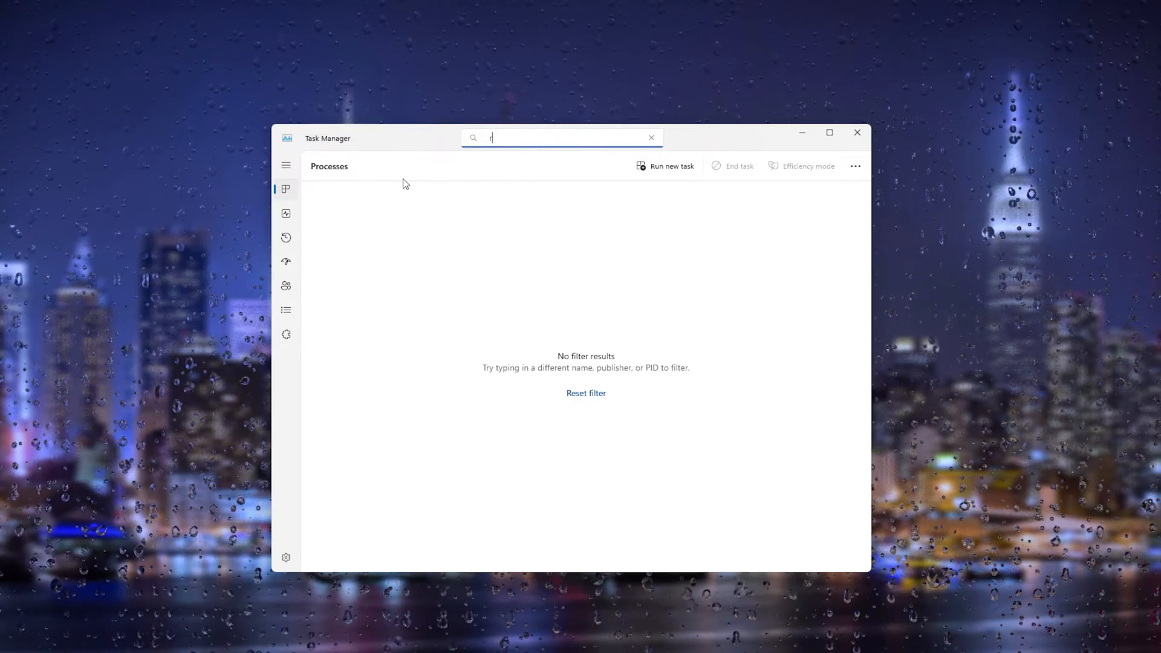
right_click(381, 219)
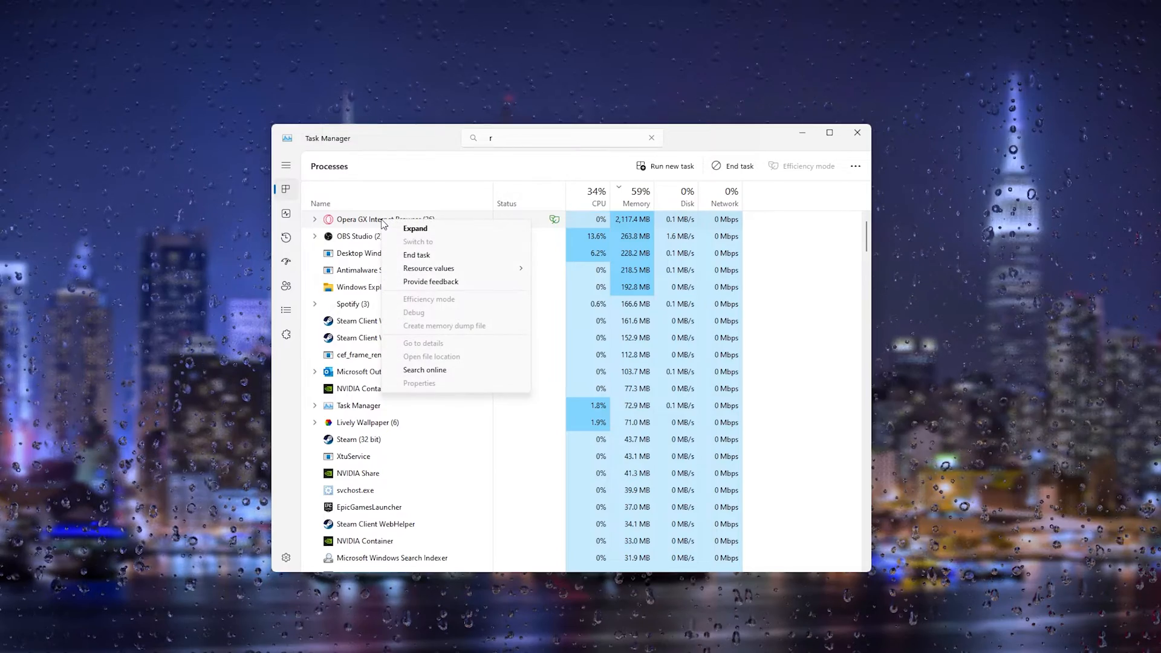
mouse_move(417, 255)
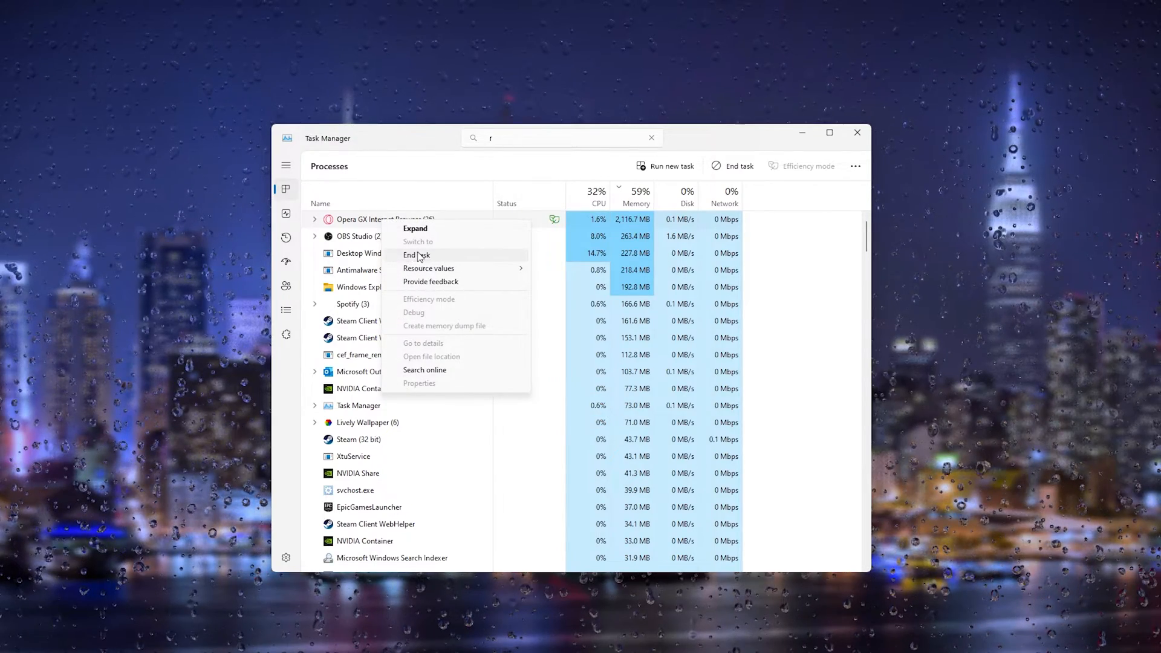
mouse_move(402, 139)
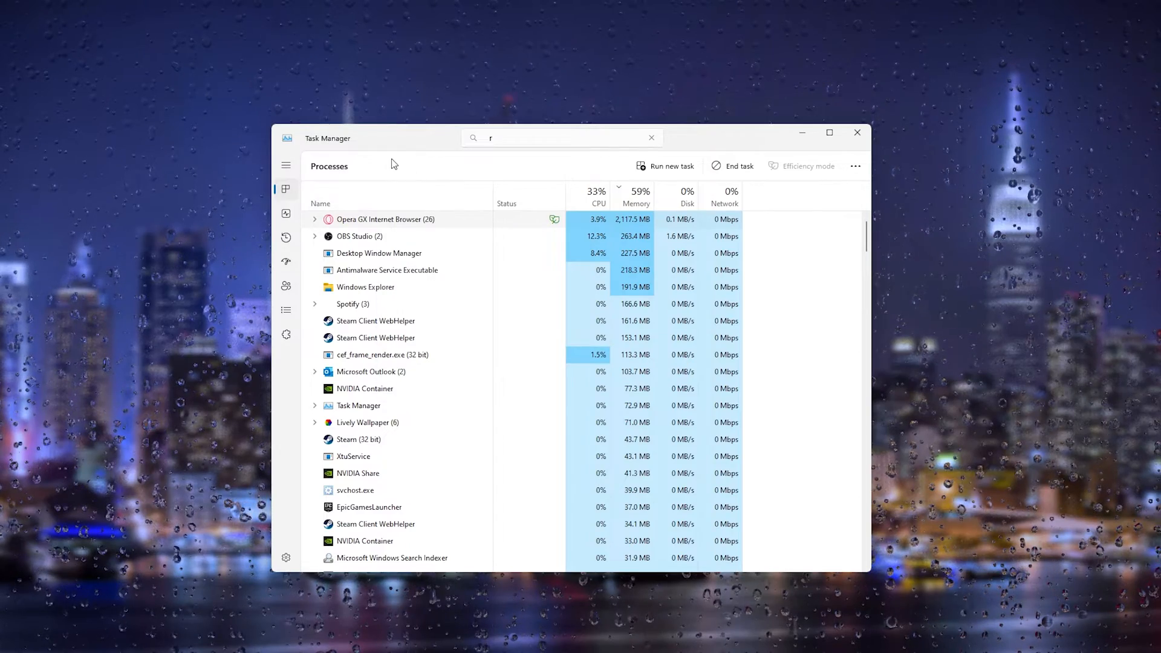
mouse_move(419, 208)
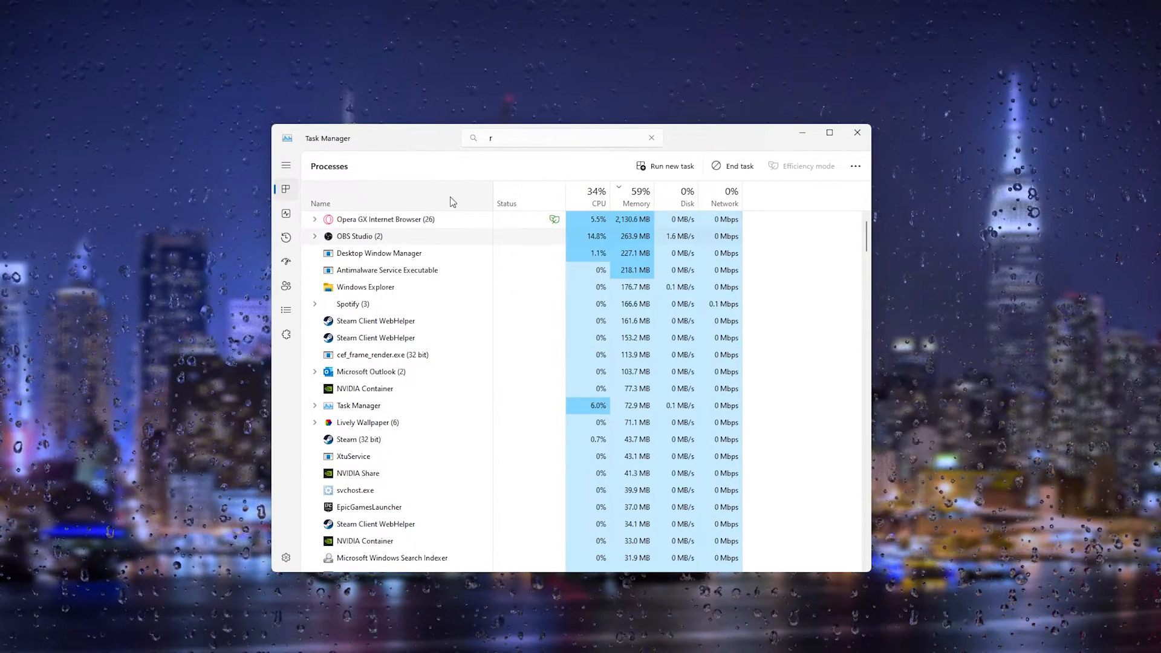
click(857, 132)
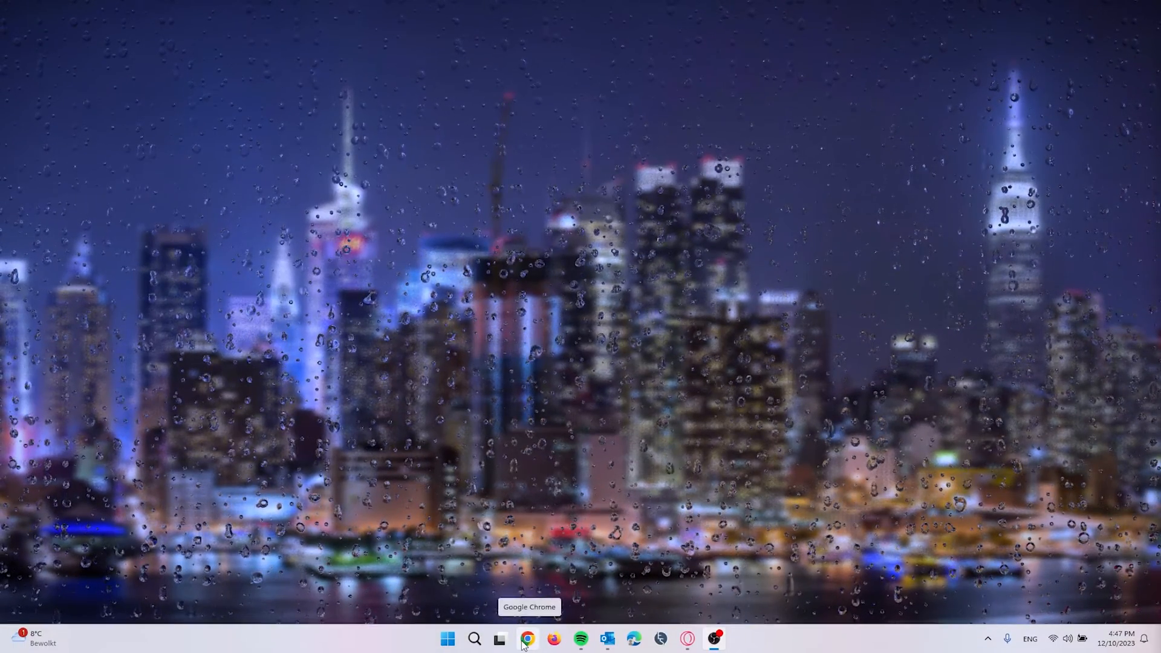
- Launch Google Chrome and open its Settings page from the three-dot menu
click(527, 639)
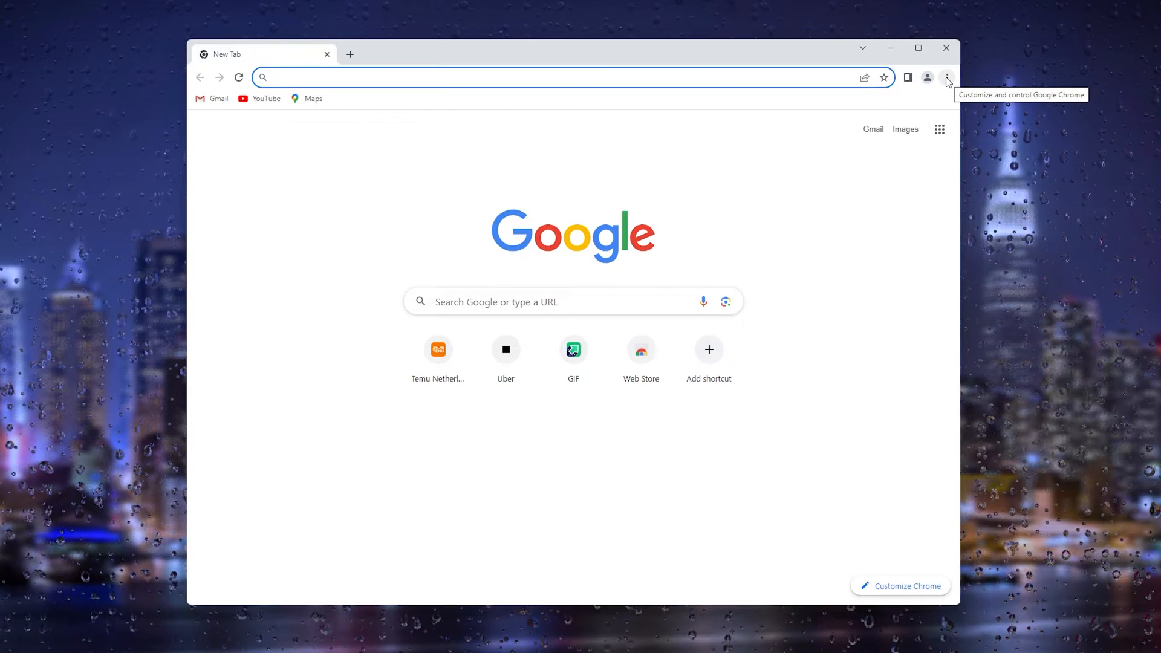
click(947, 77)
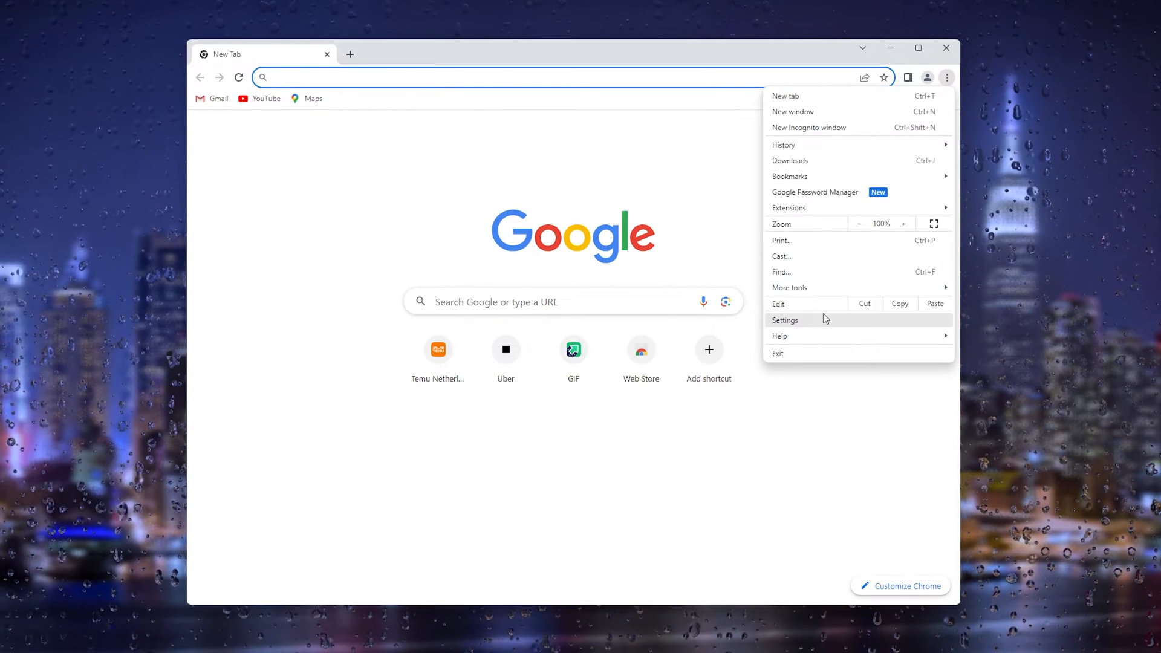
click(785, 320)
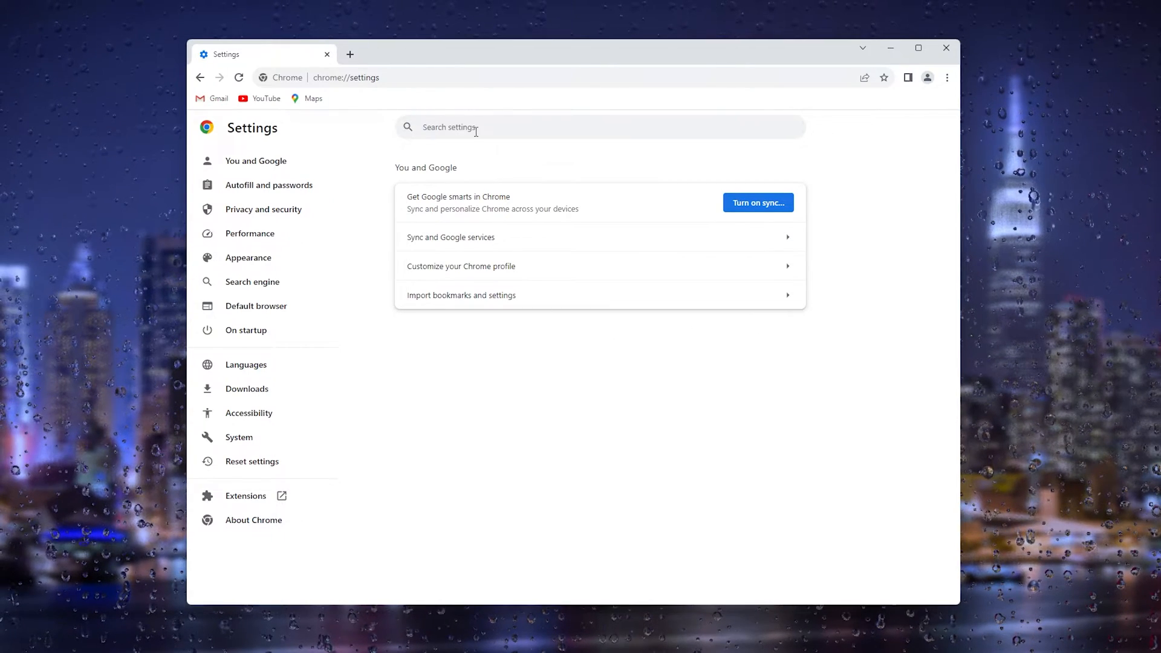
- Search Chrome settings for 'site settings' and open the Site settings page
text(websi)
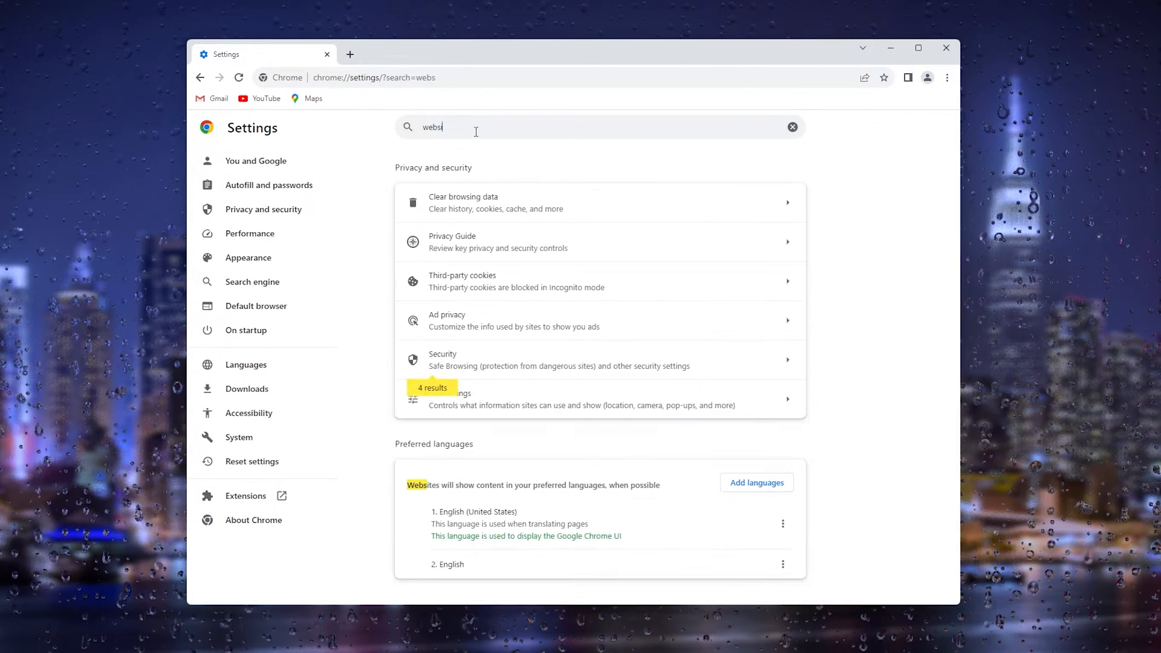
text(te setting)
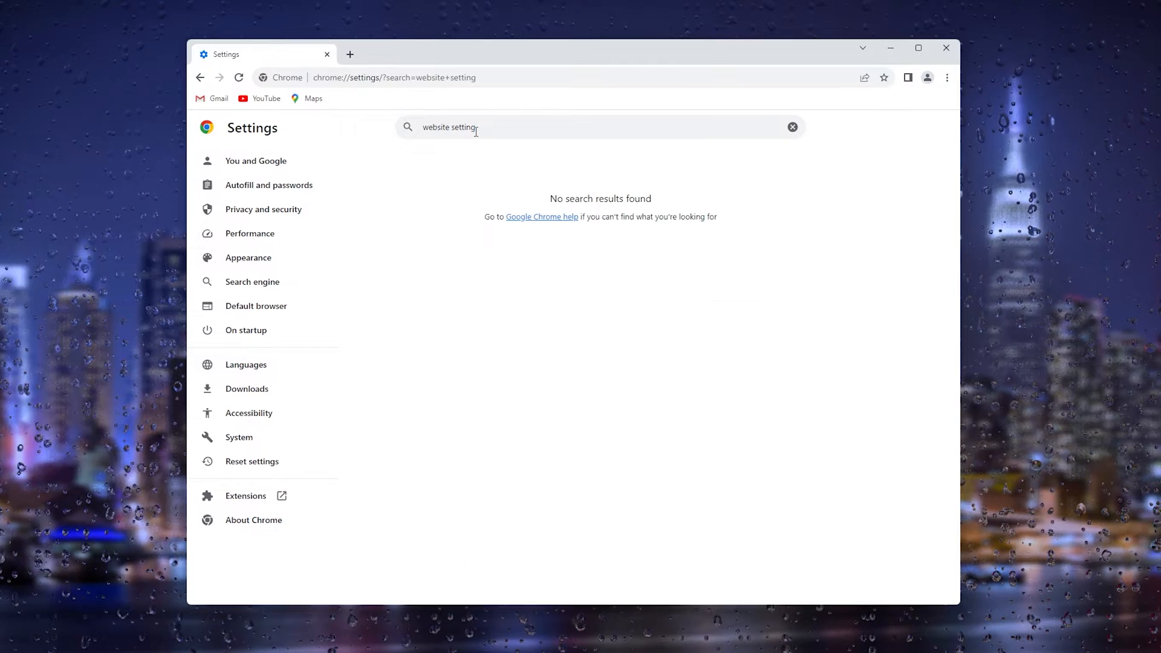
key(Backspace)
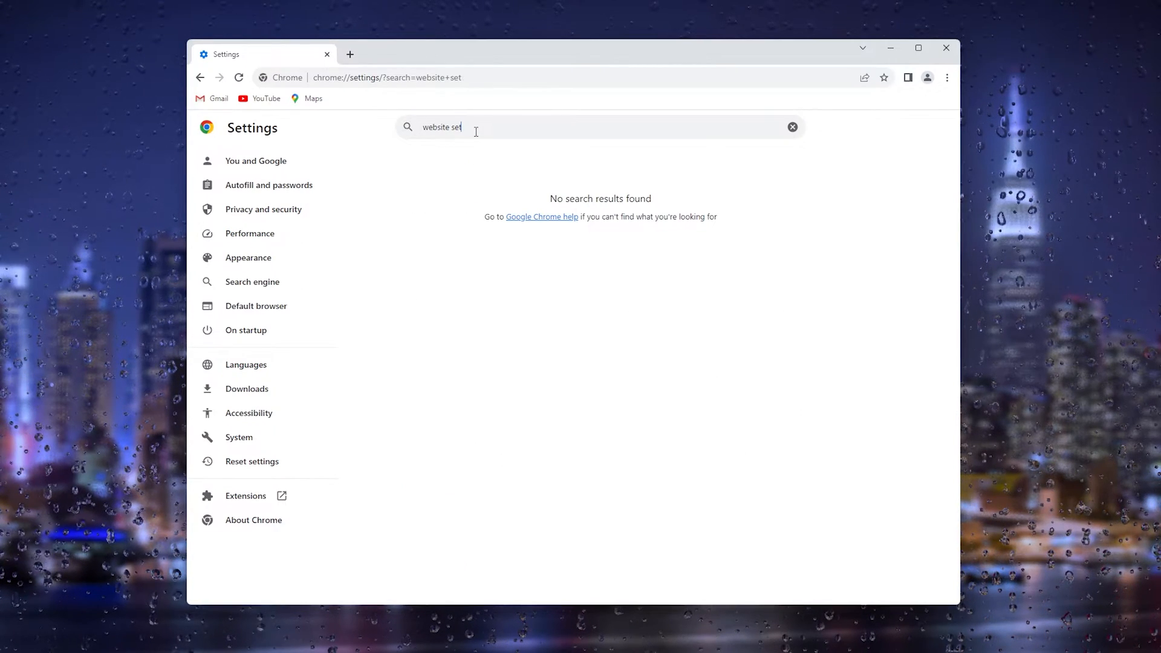
click(792, 126)
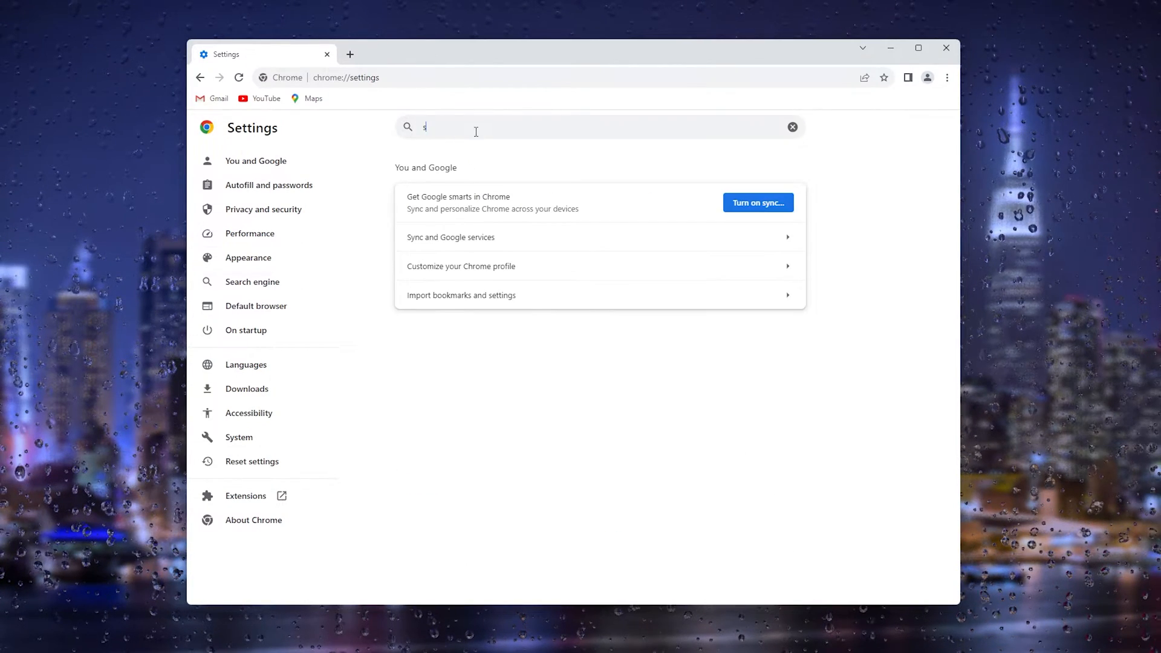
text(ite settings)
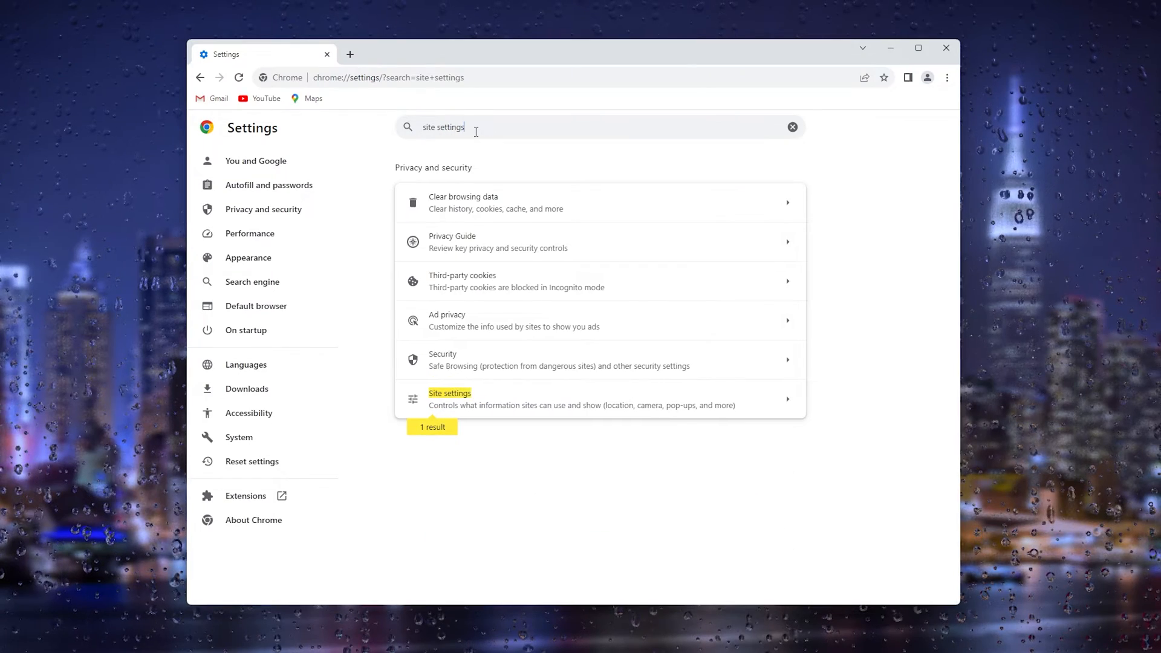
click(449, 393)
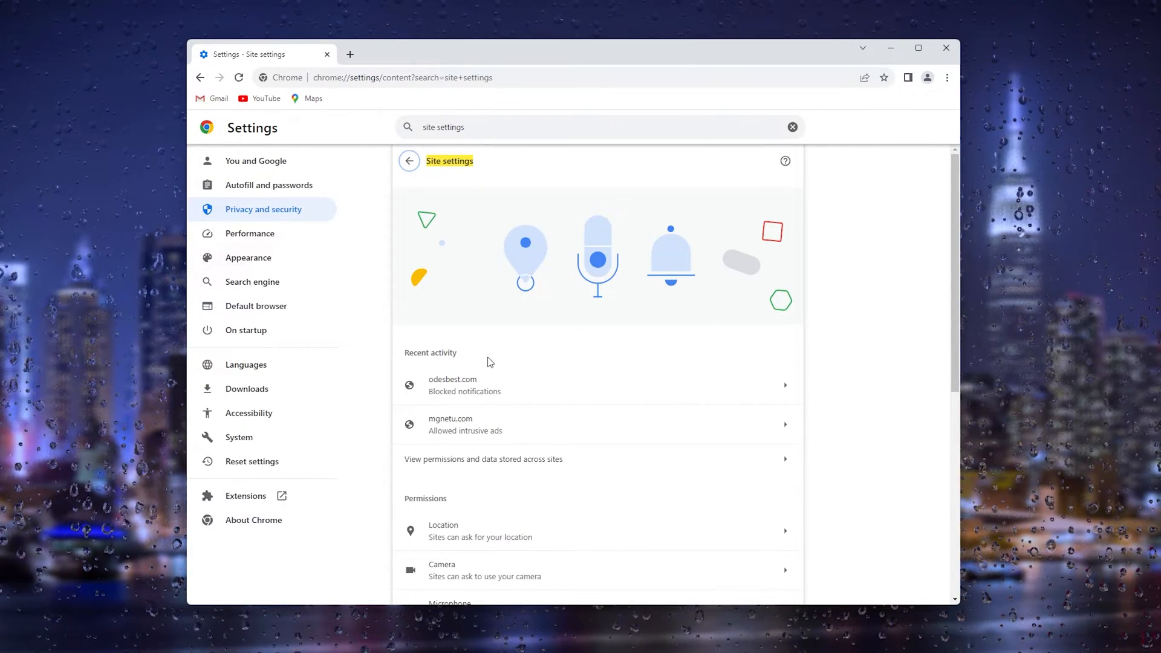
mouse_move(432, 473)
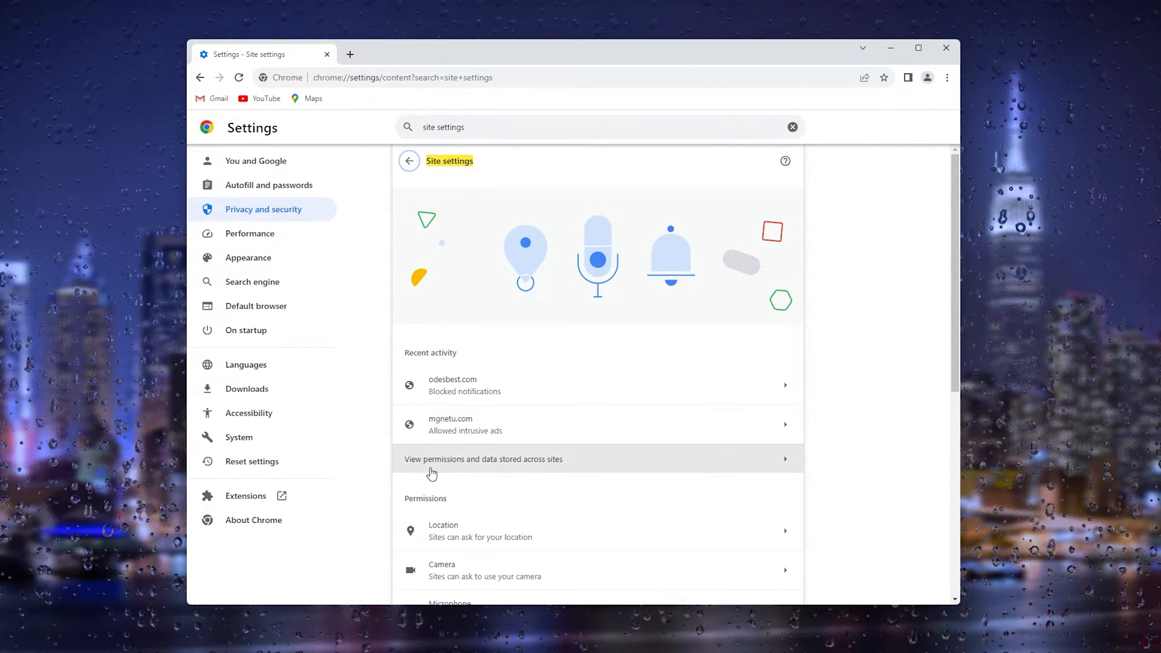
mouse_move(543, 468)
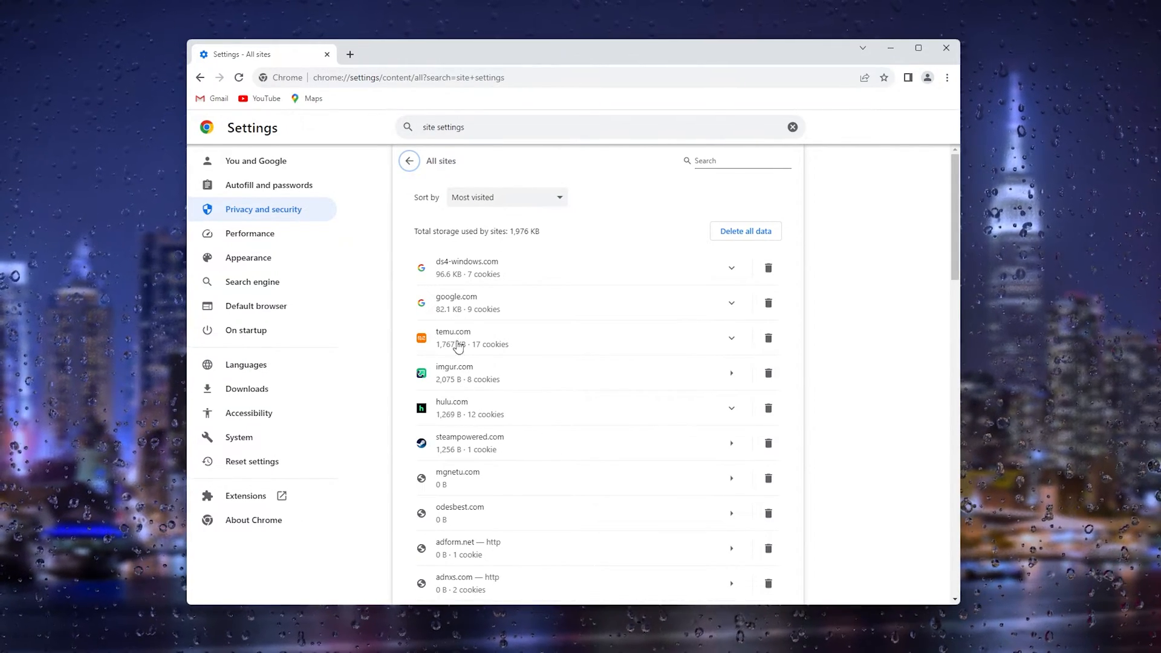
mouse_move(615, 268)
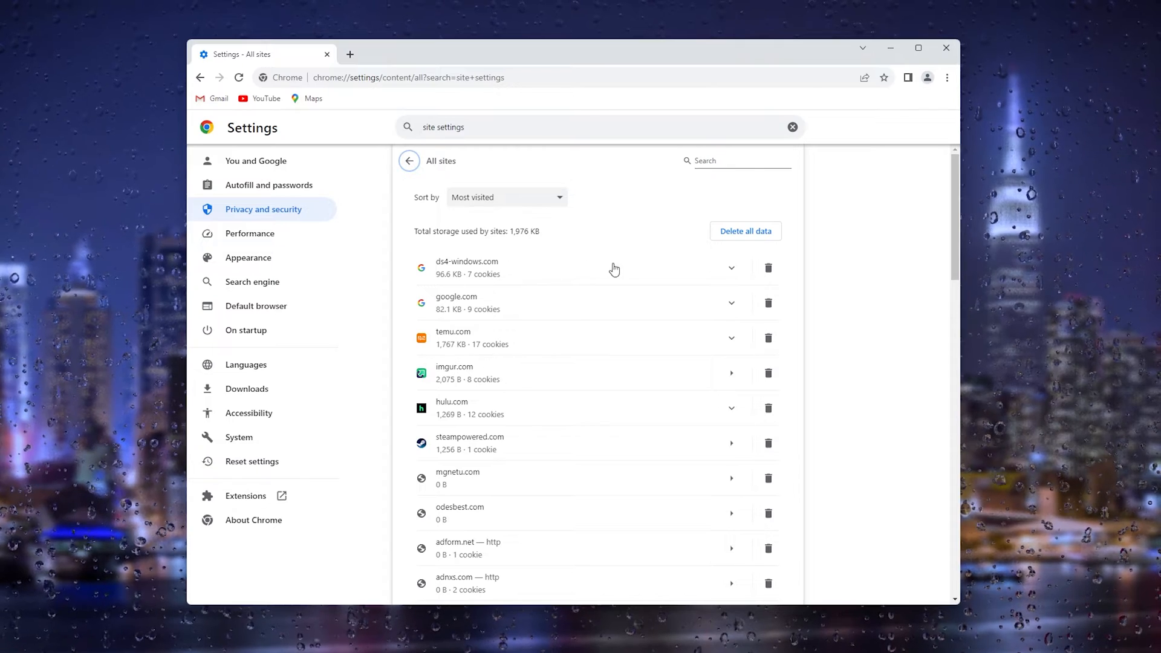
mouse_move(637, 314)
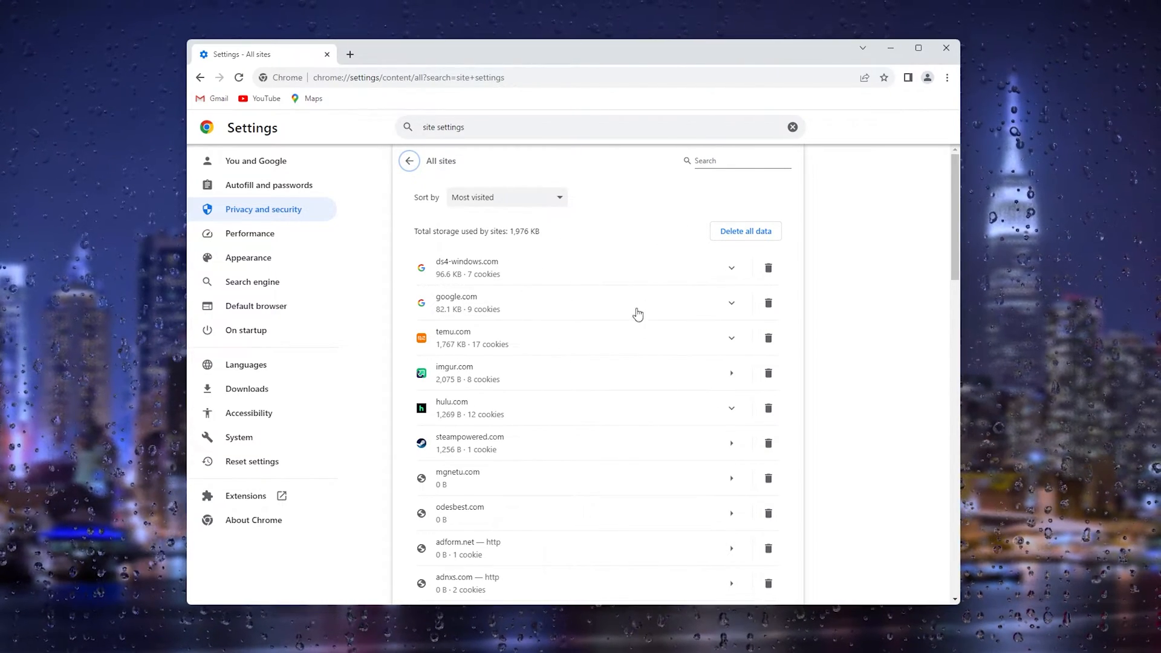
mouse_move(502, 382)
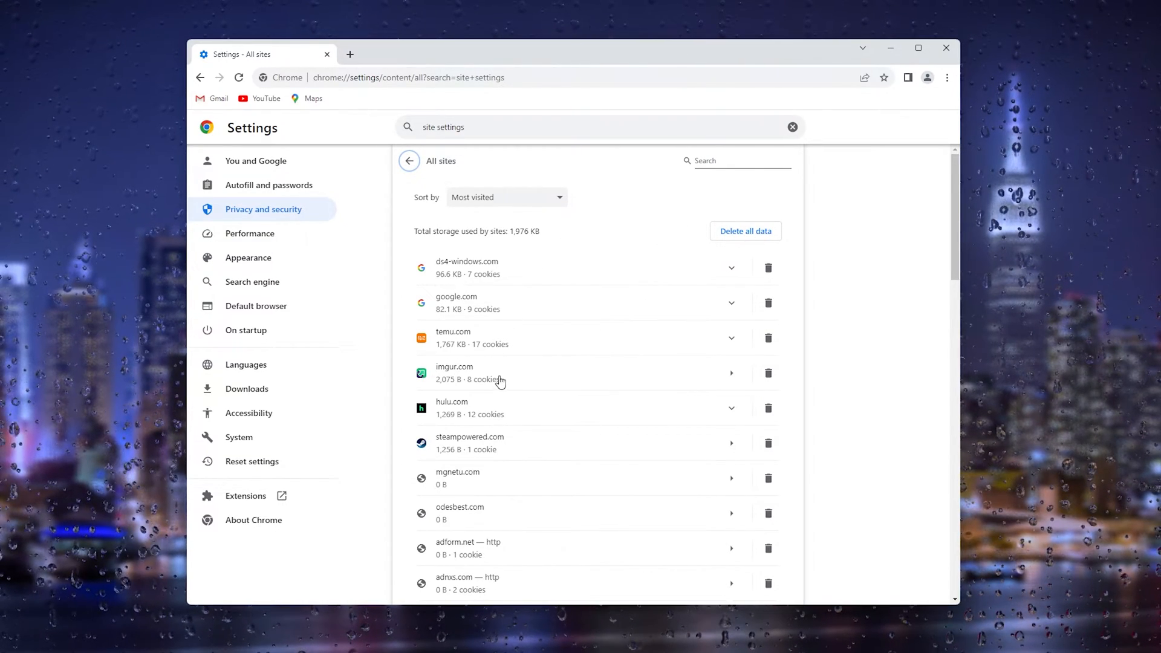
- Search stored sites for 'roblo' and delete all roblox.com data and permissions
scroll(down, 3)
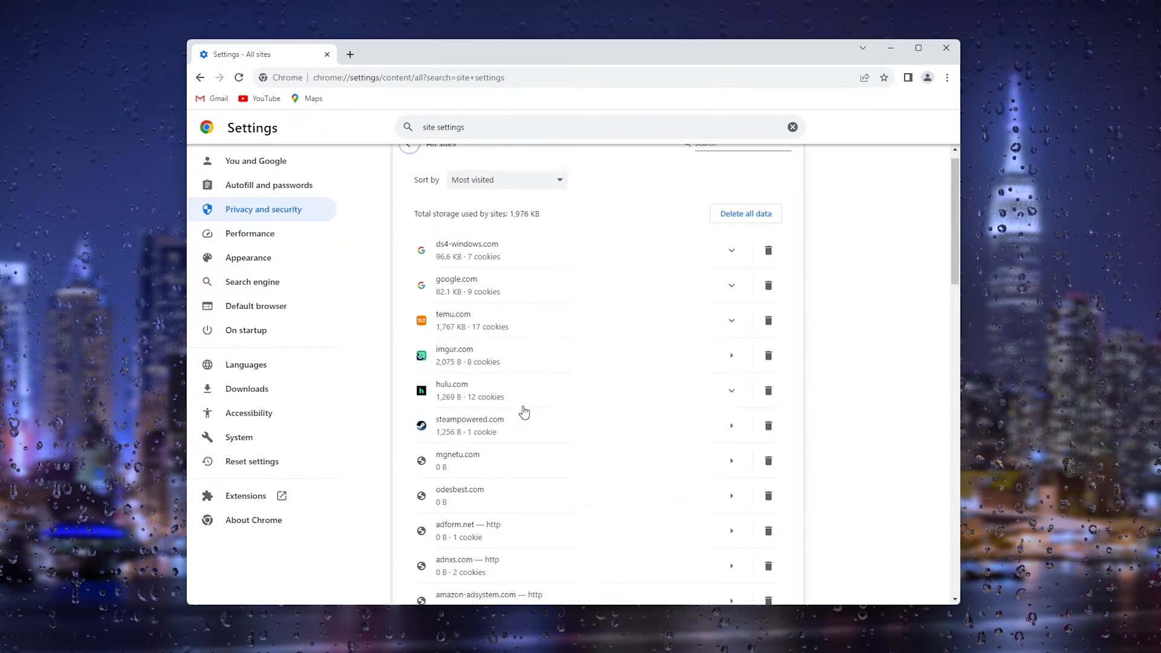
scroll(up, 3)
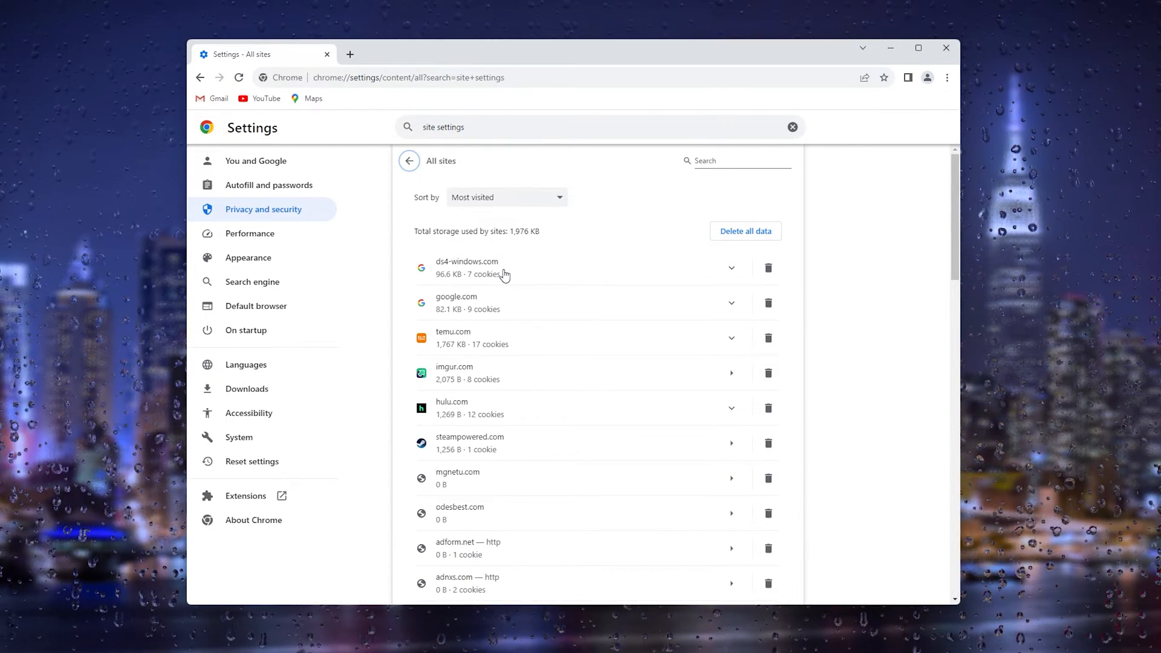
mouse_move(685, 174)
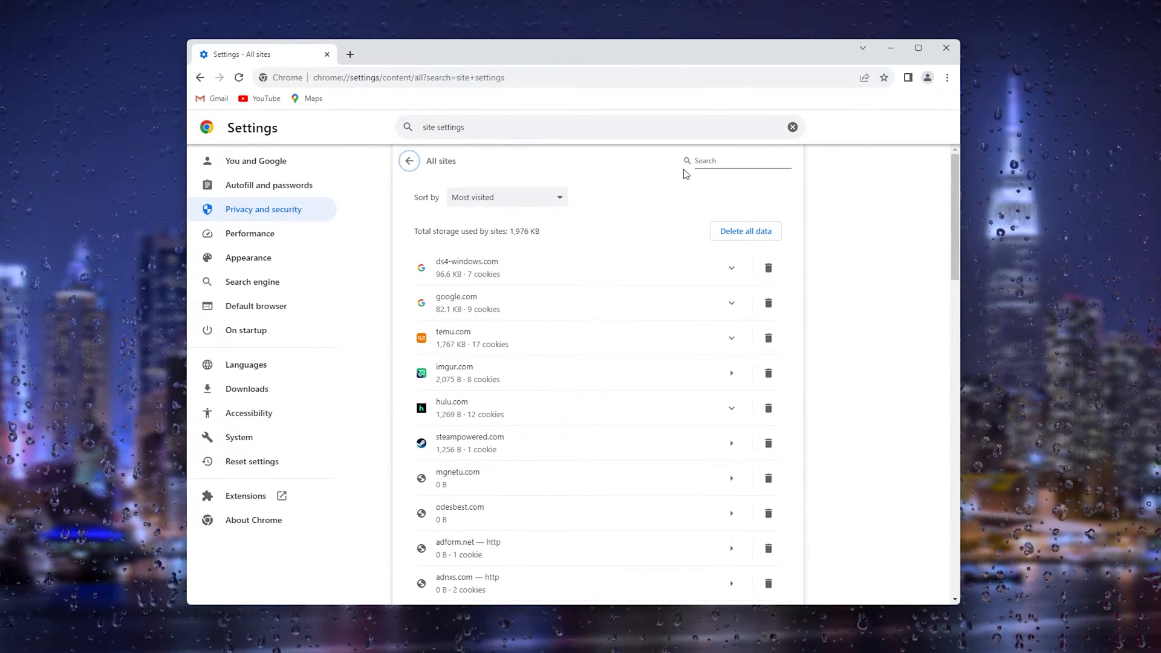
text(ro)
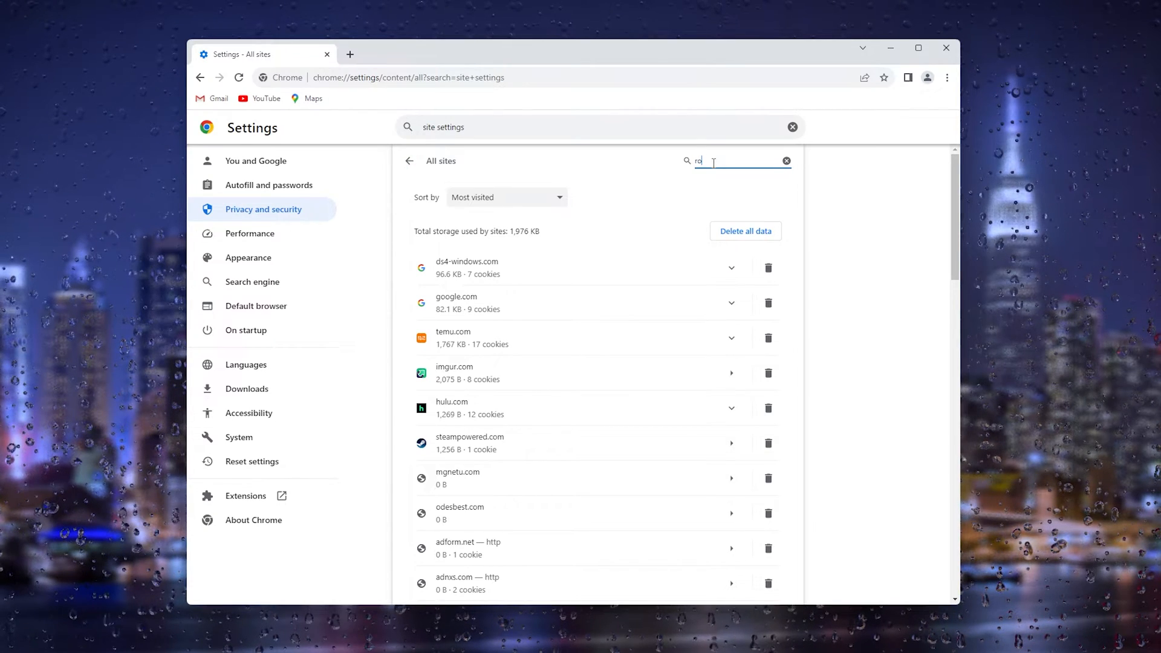
text(blo)
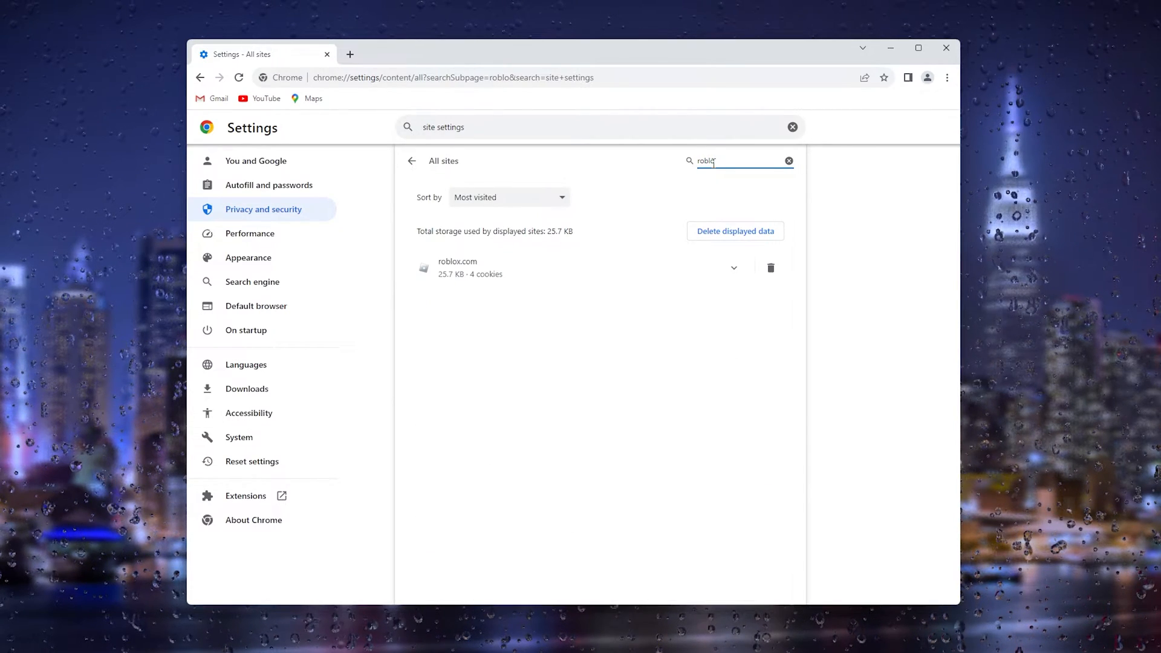
mouse_move(505, 269)
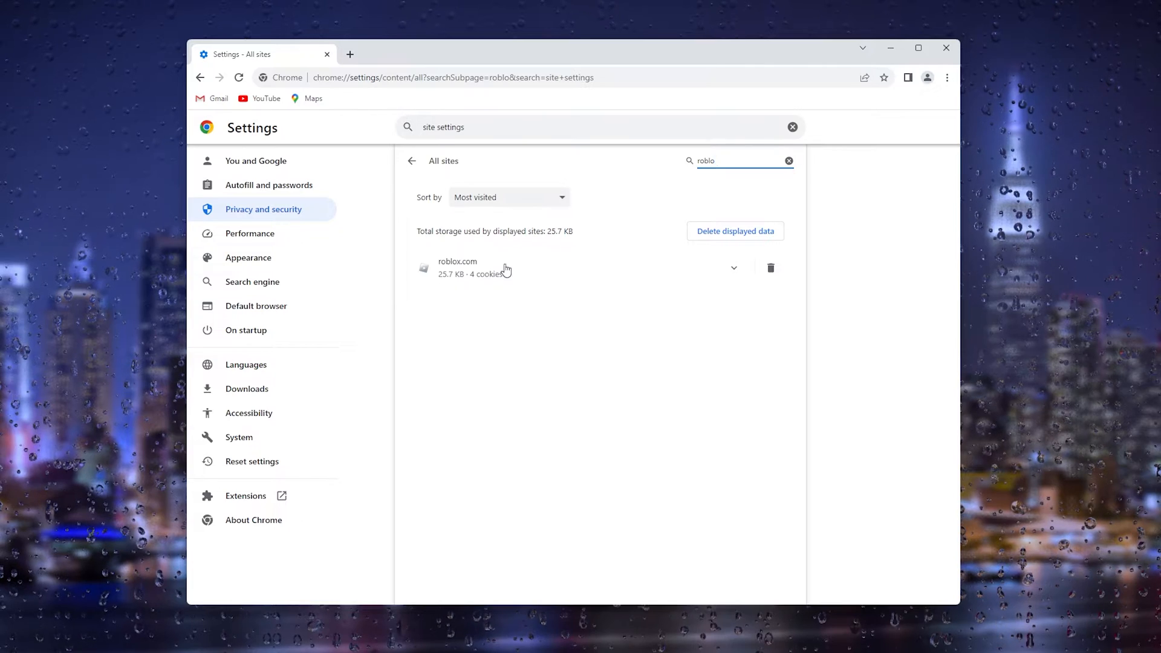
mouse_move(439, 290)
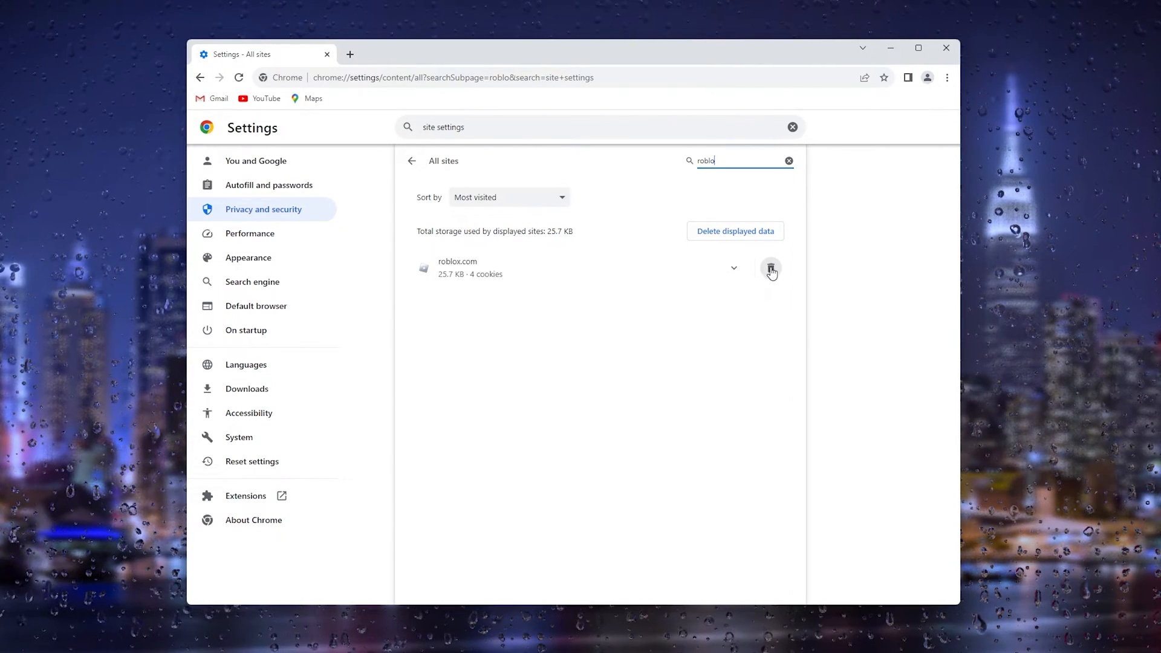
click(770, 268)
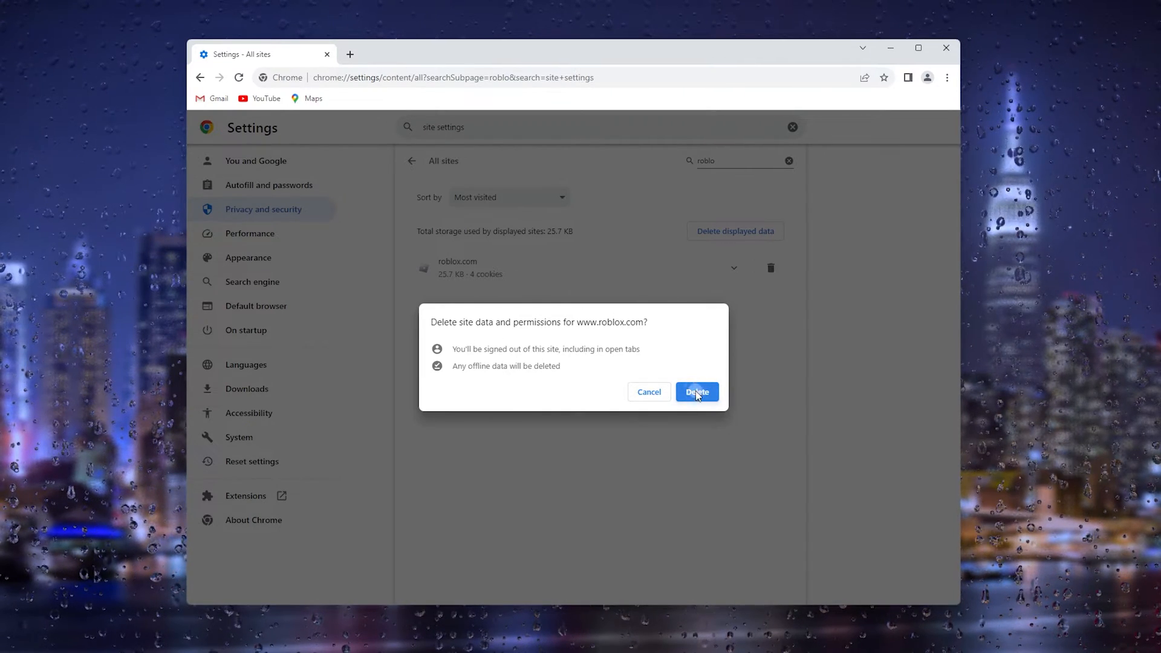
click(695, 392)
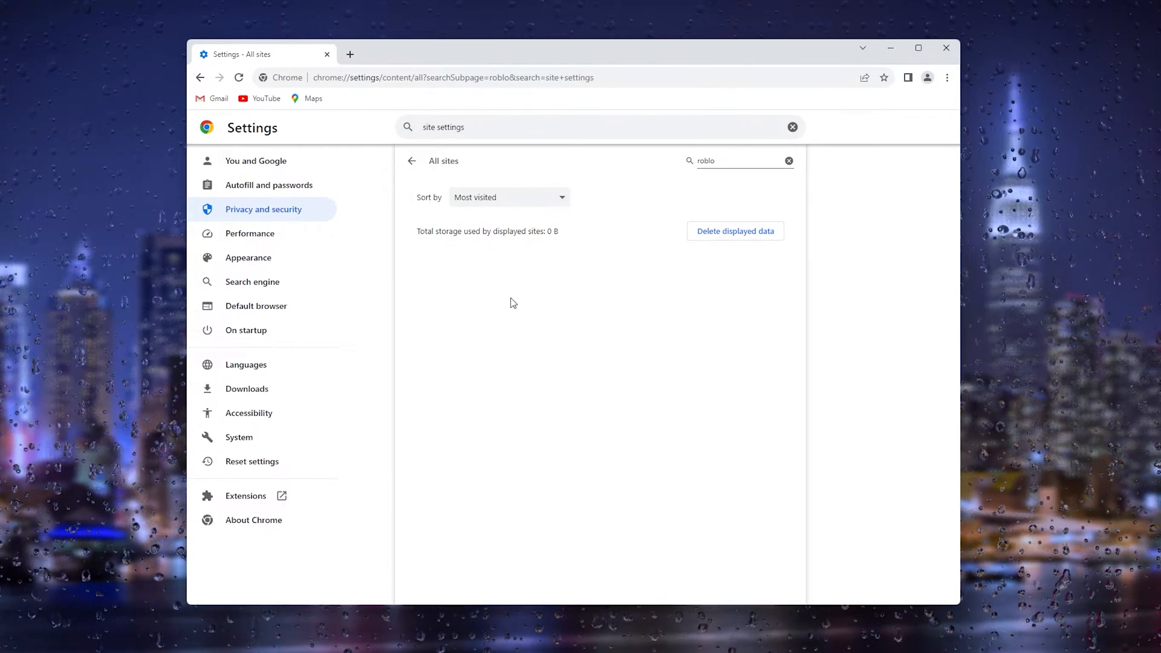
mouse_move(489, 320)
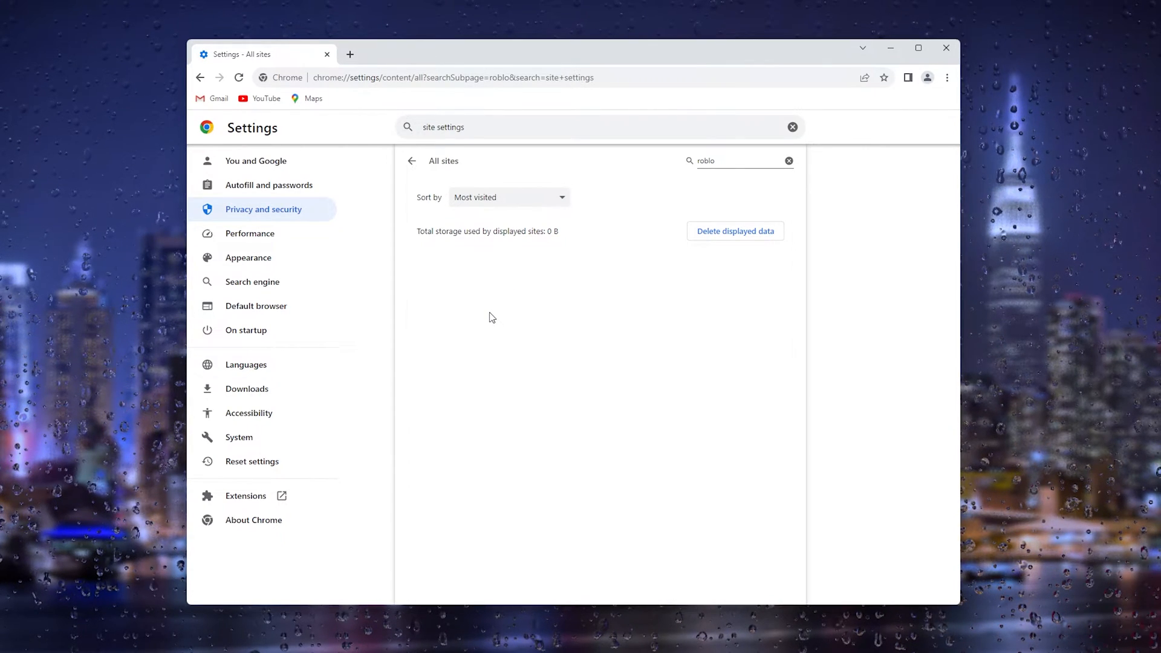
mouse_move(707, 203)
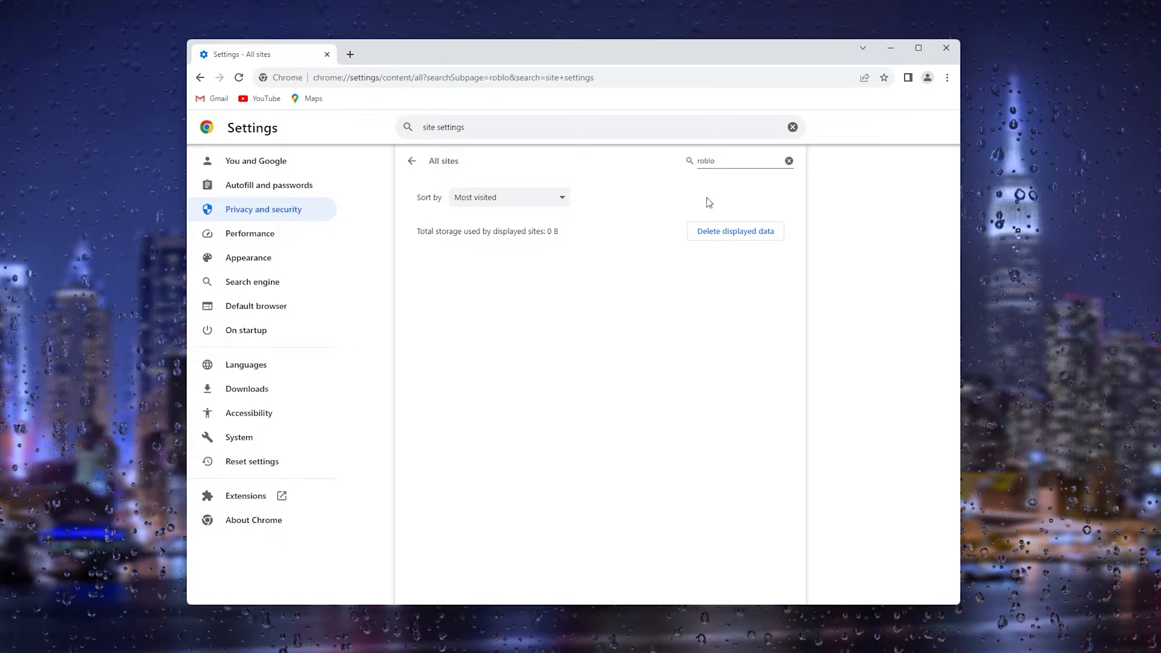
- Search Windows Start for 'remove' to reach Add or remove programs
click(947, 48)
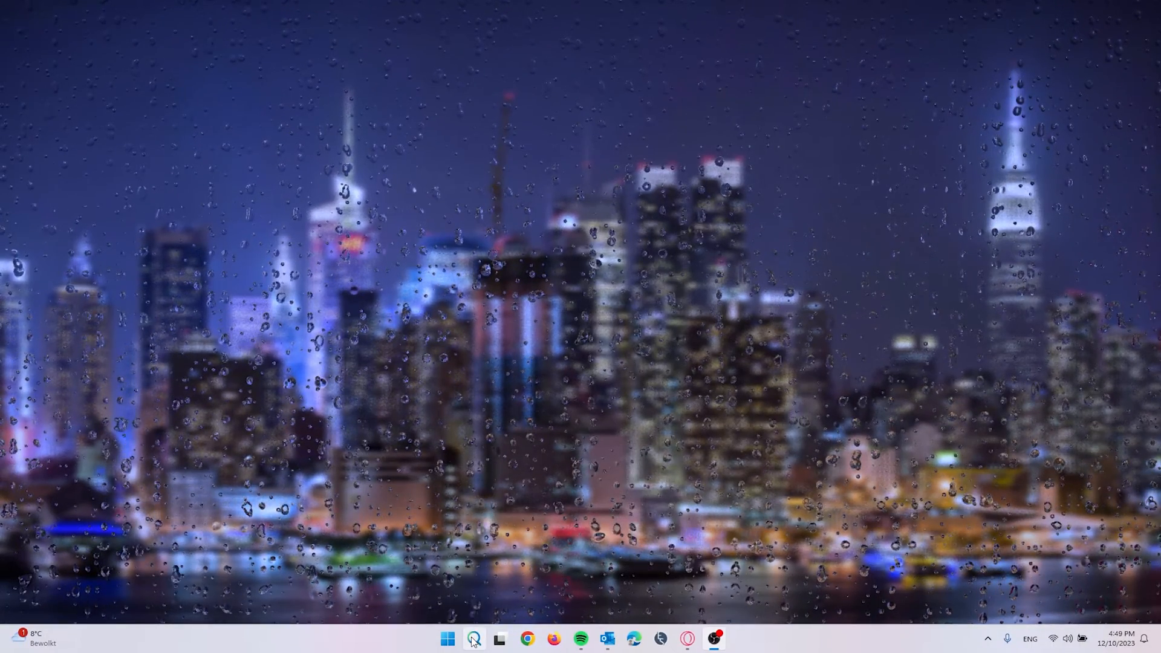
click(473, 639)
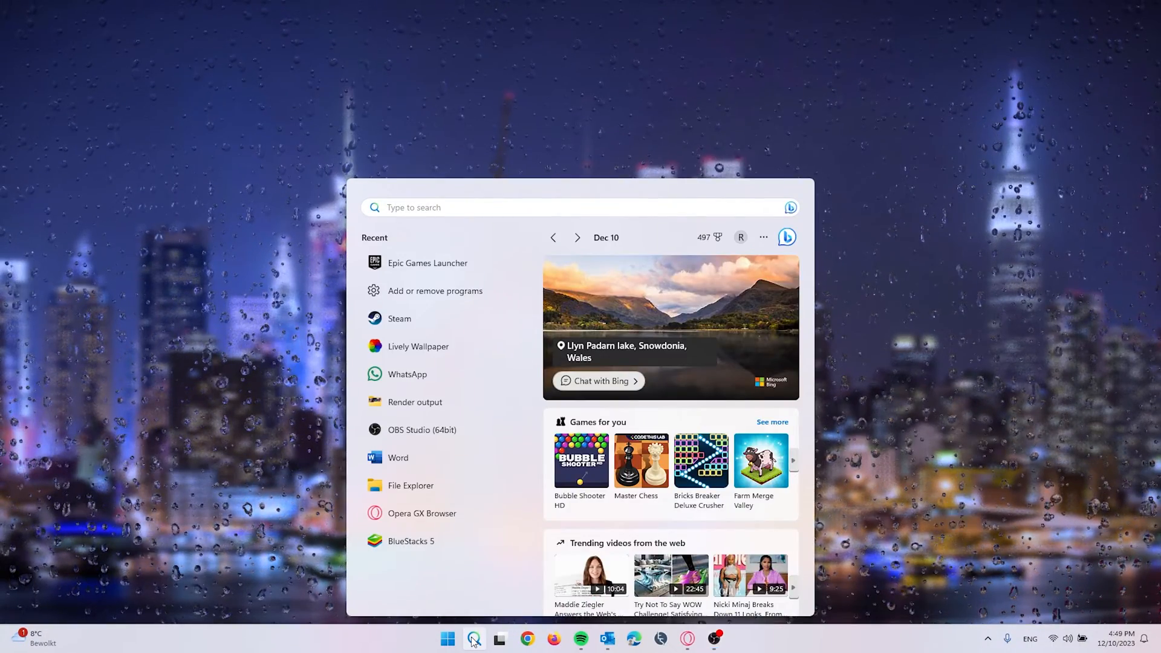
text(remove)
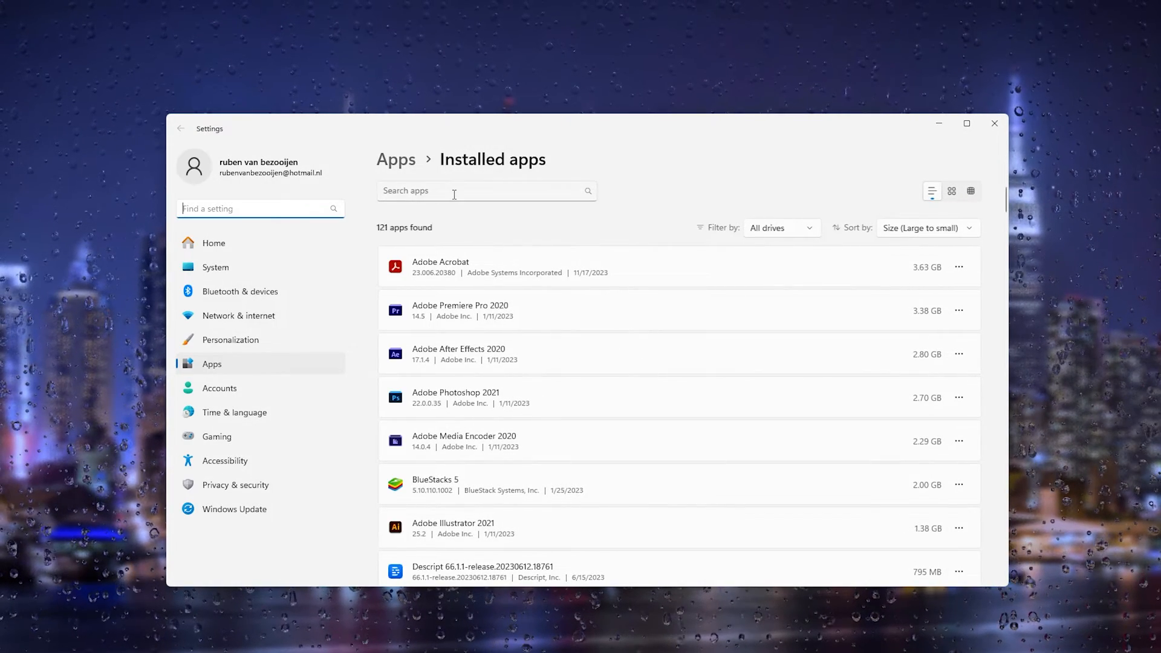
- Filter installed apps for 'roblox' and uninstall Roblox Player
text(robl)
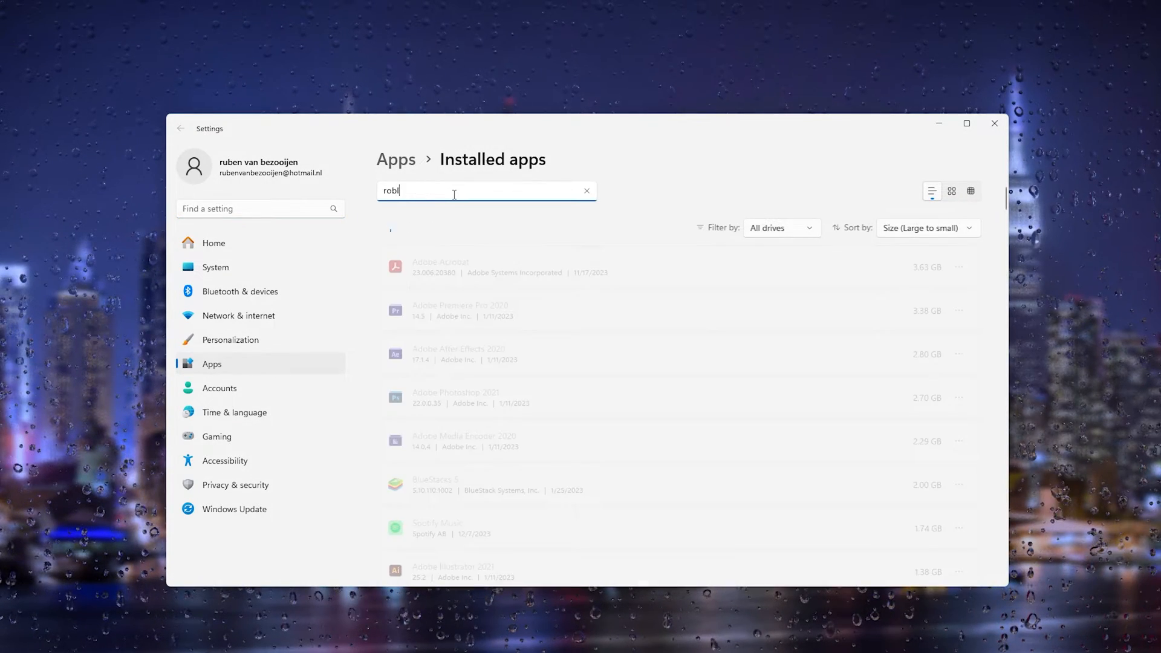
text(ox)
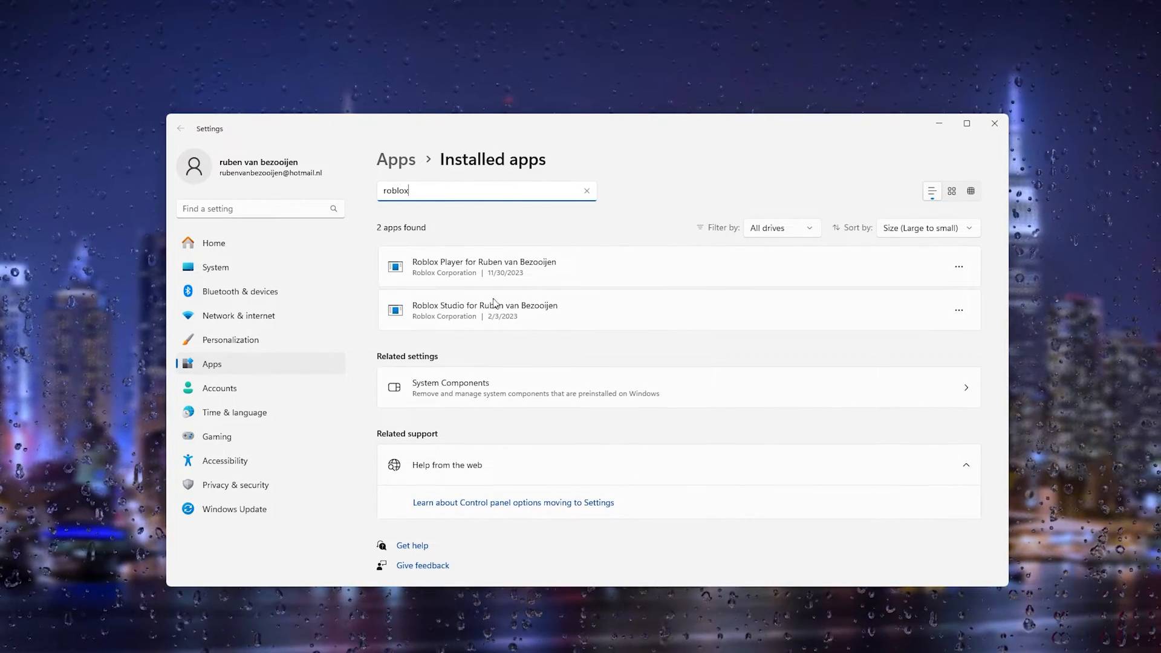
mouse_move(462, 320)
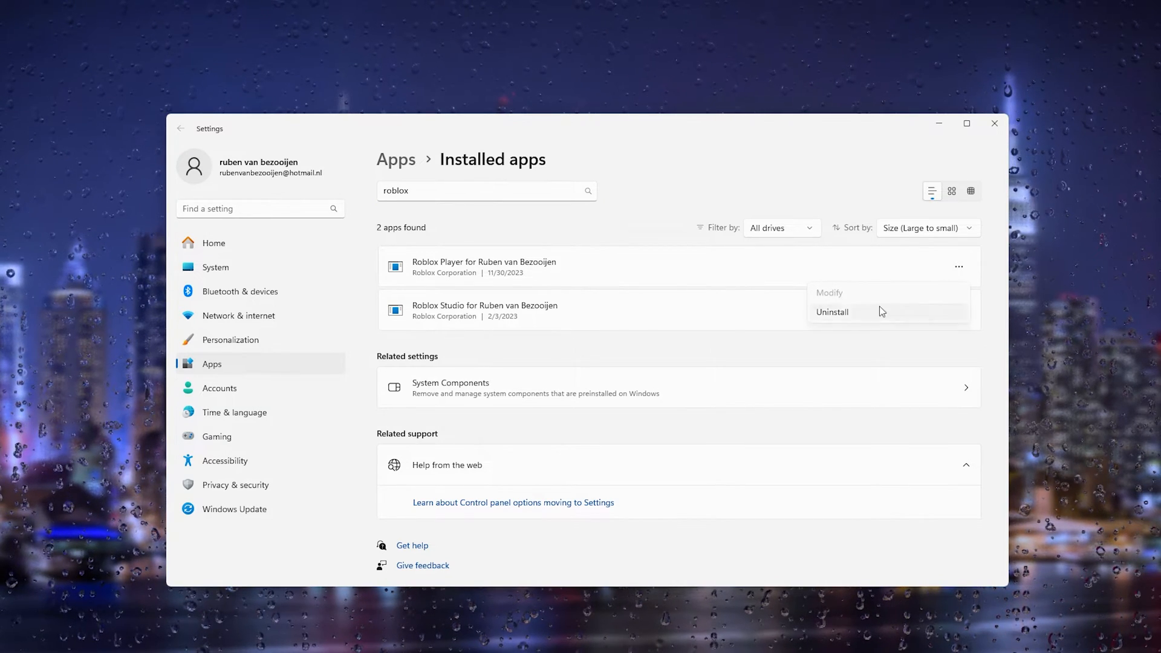
click(654, 225)
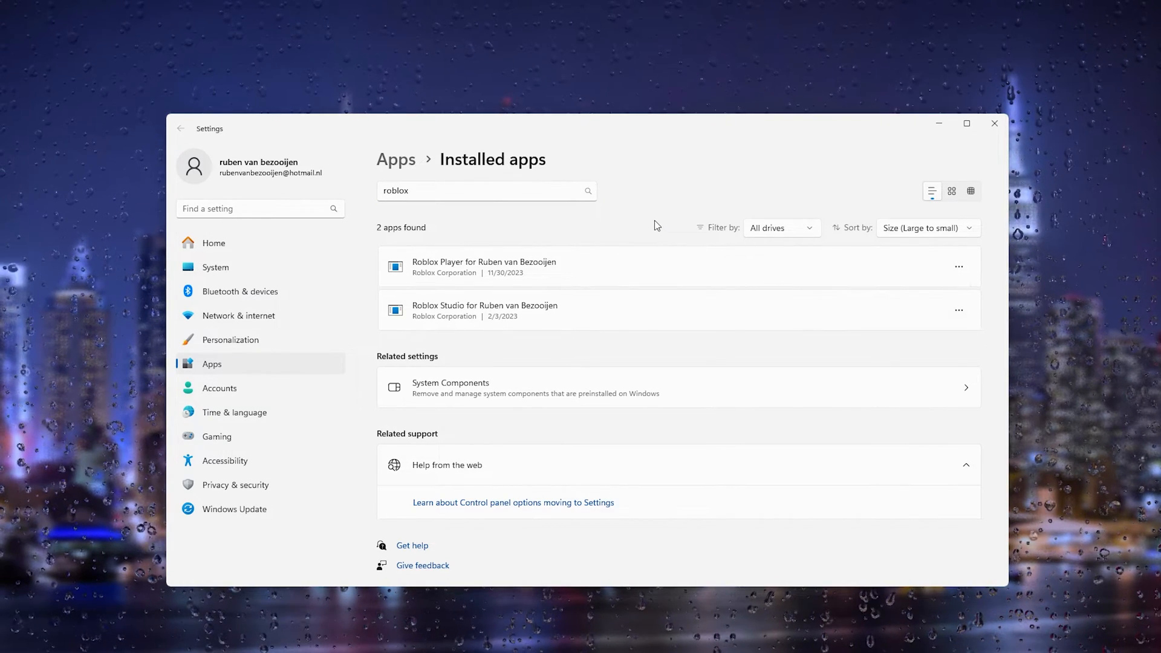
mouse_move(515, 296)
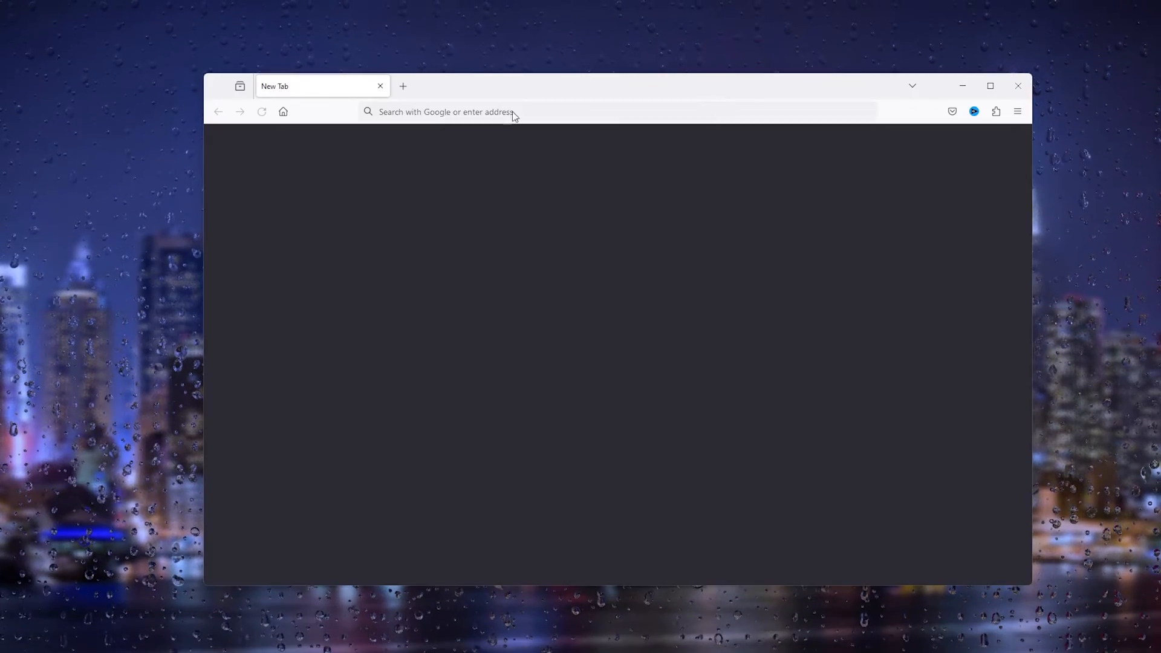
- Go to roblox.com in Firefox, open Toilet Tower Defense, and launch it with Play
text(ro)
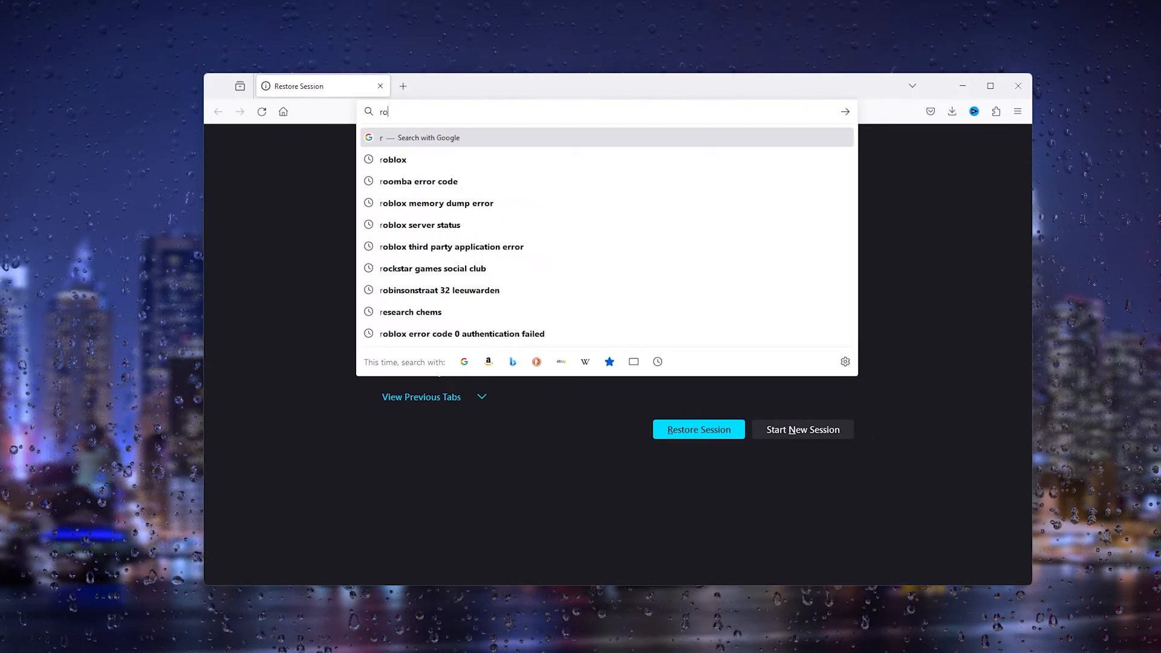
text(blox.com/home)
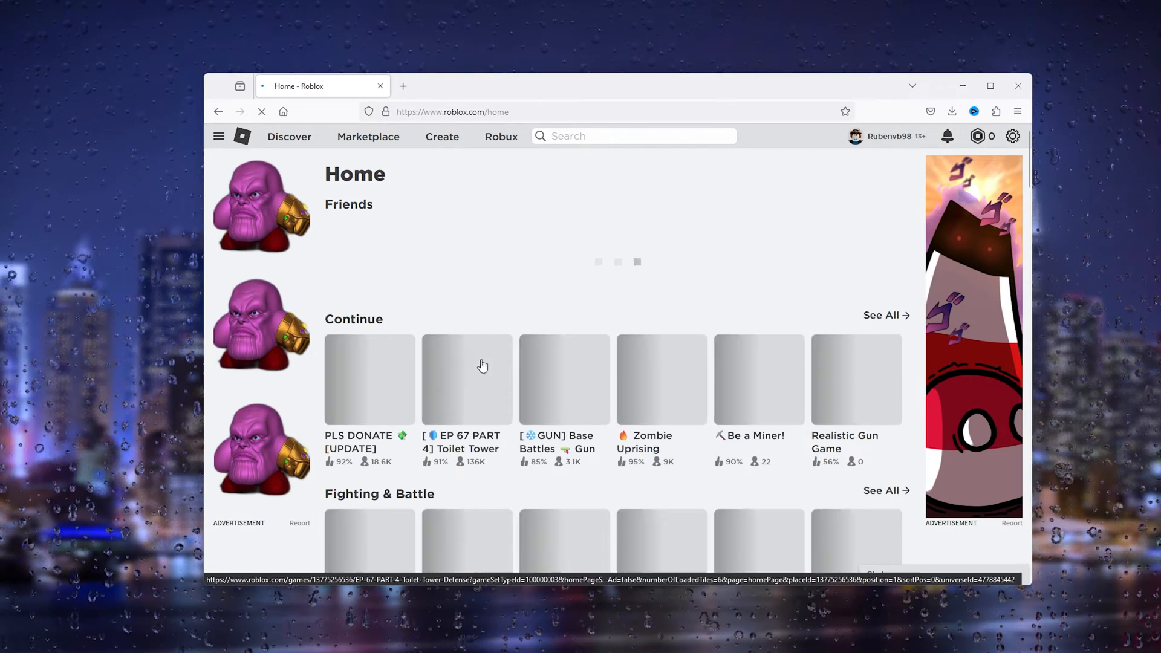
click(467, 379)
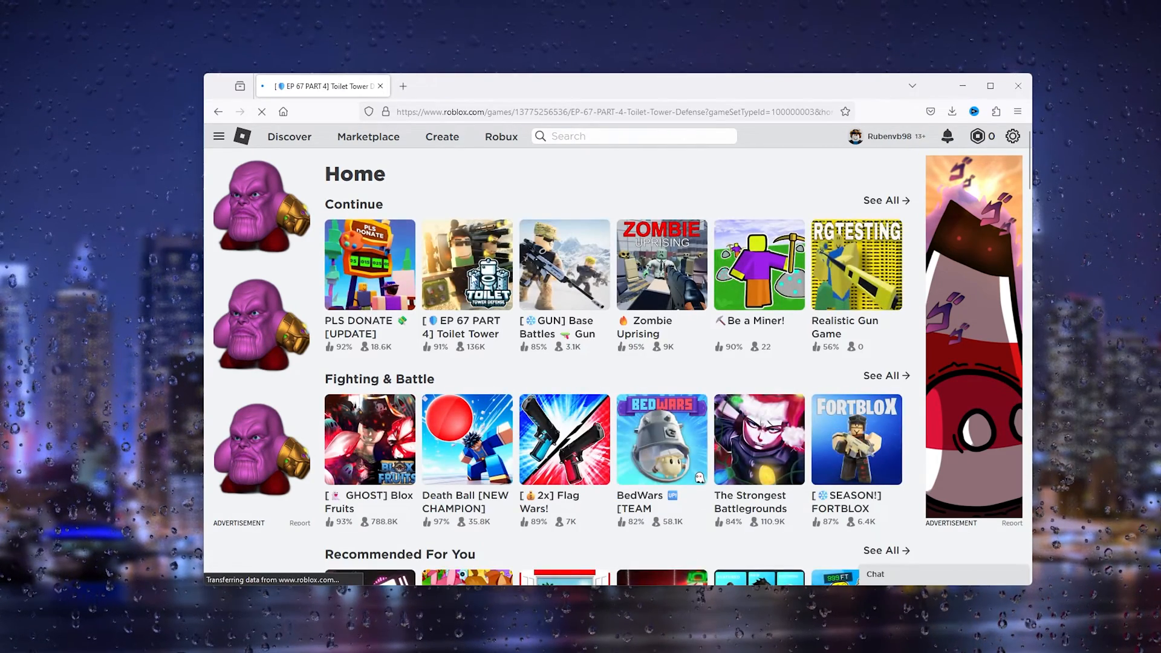
click(466, 265)
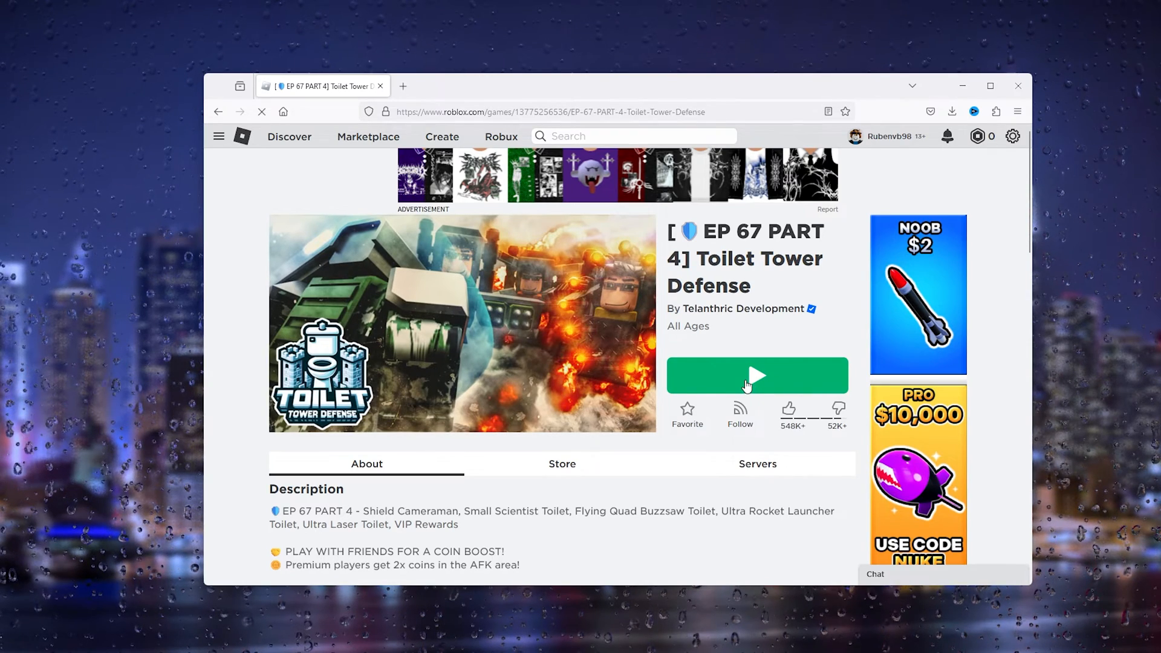
mouse_move(742, 341)
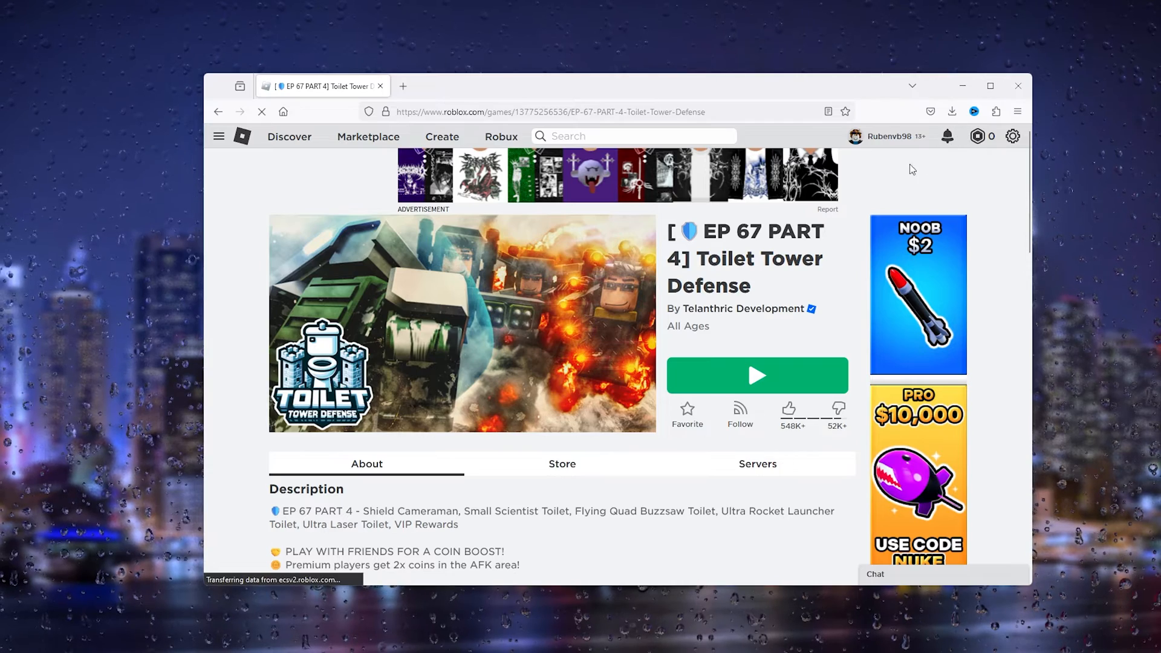
mouse_move(769, 300)
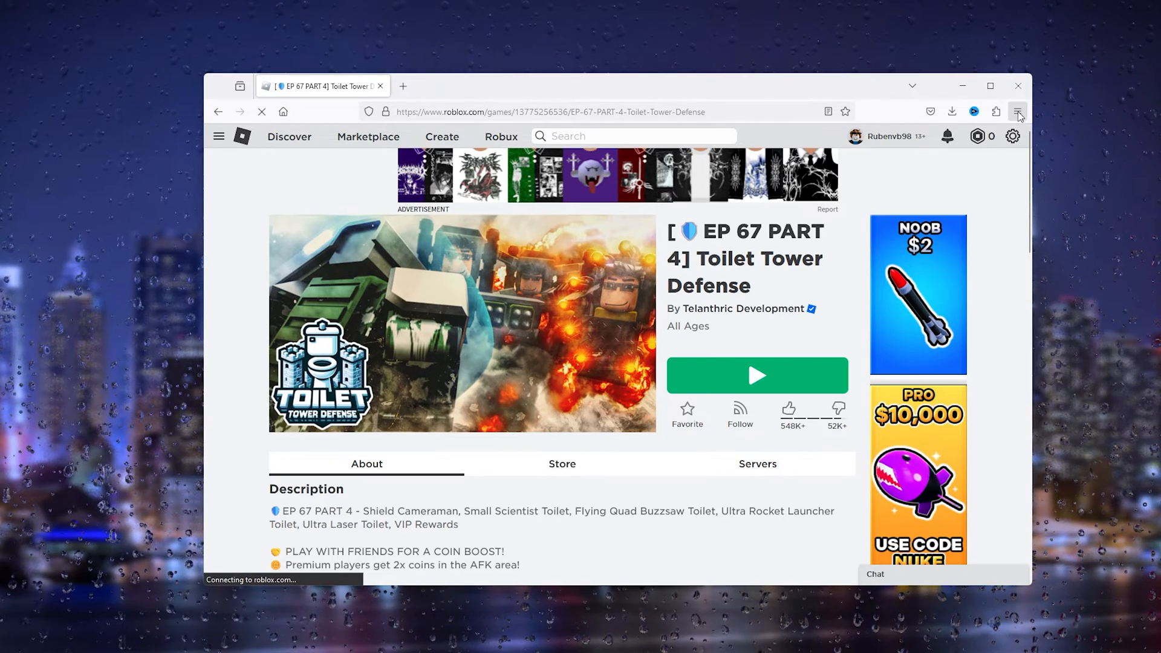
- Open Chrome's Manage Extensions page and toggle Adobe Acrobat on, then back off
click(1017, 112)
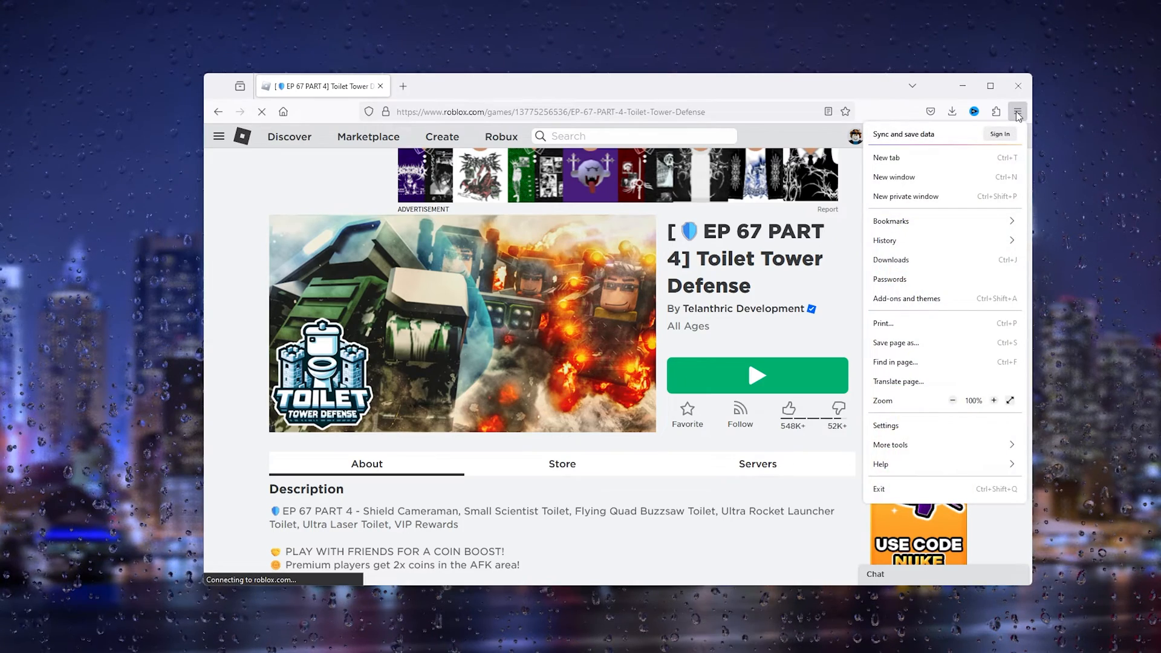
mouse_move(963, 205)
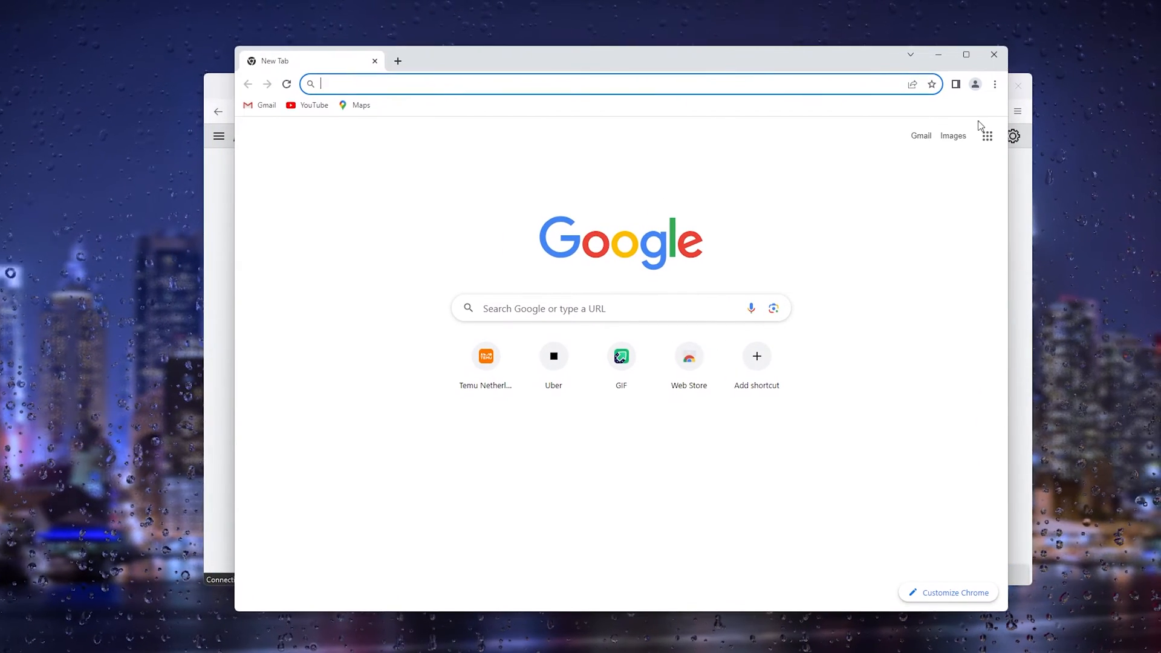
click(994, 84)
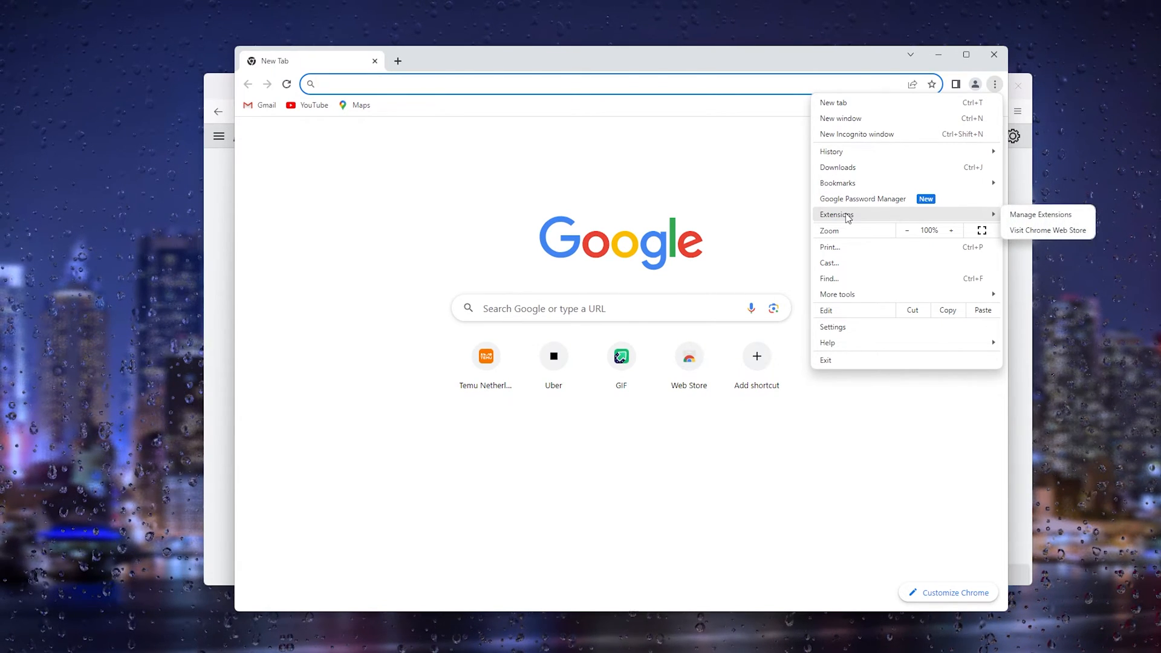
click(1041, 215)
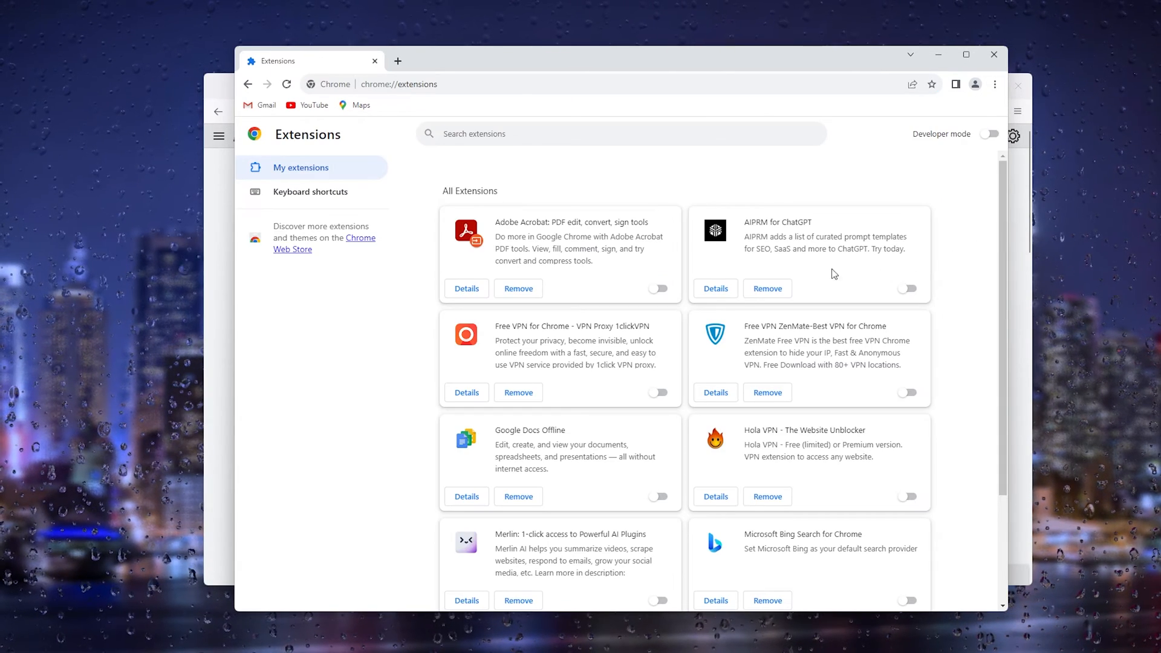
scroll(down, 3)
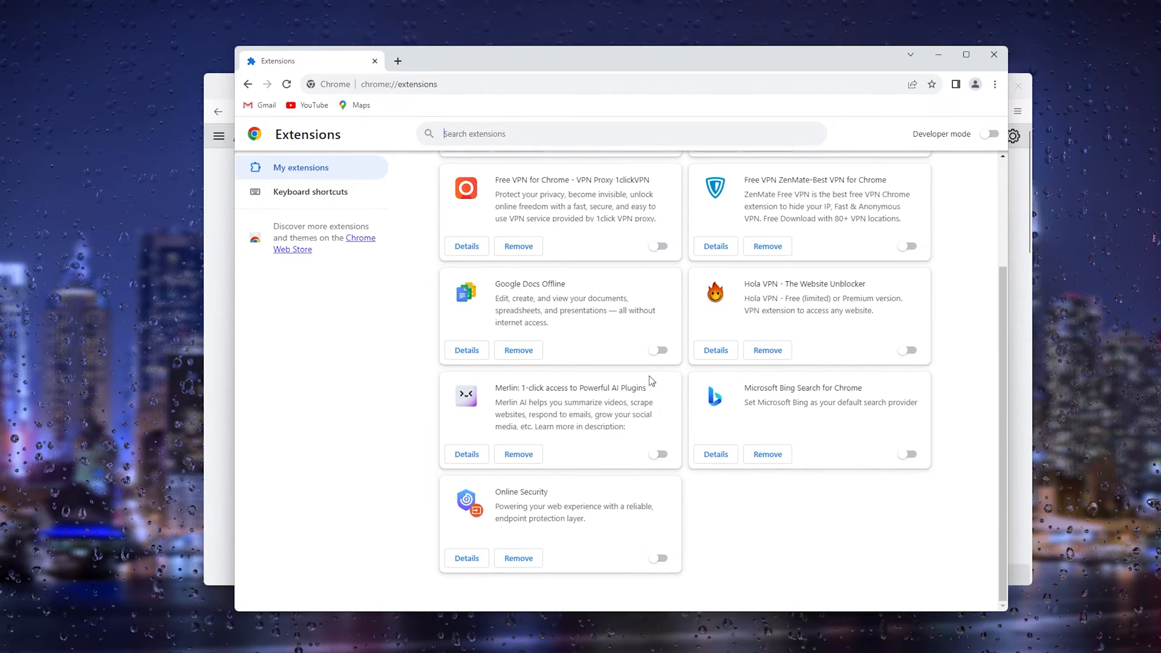
scroll(up, 3)
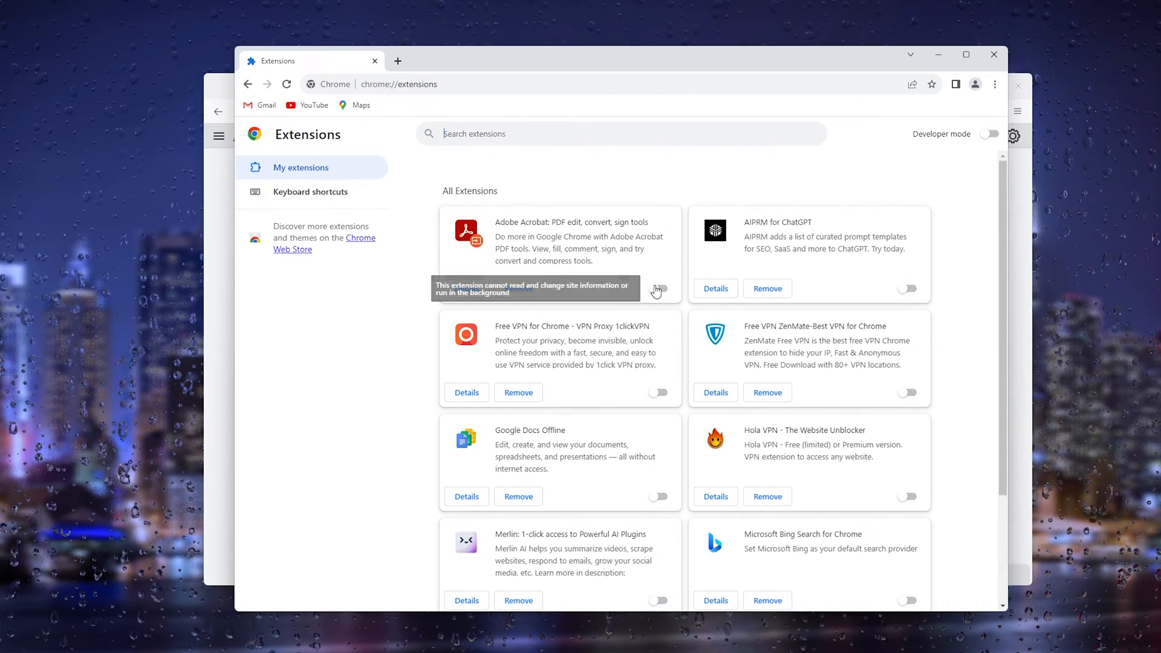
click(658, 289)
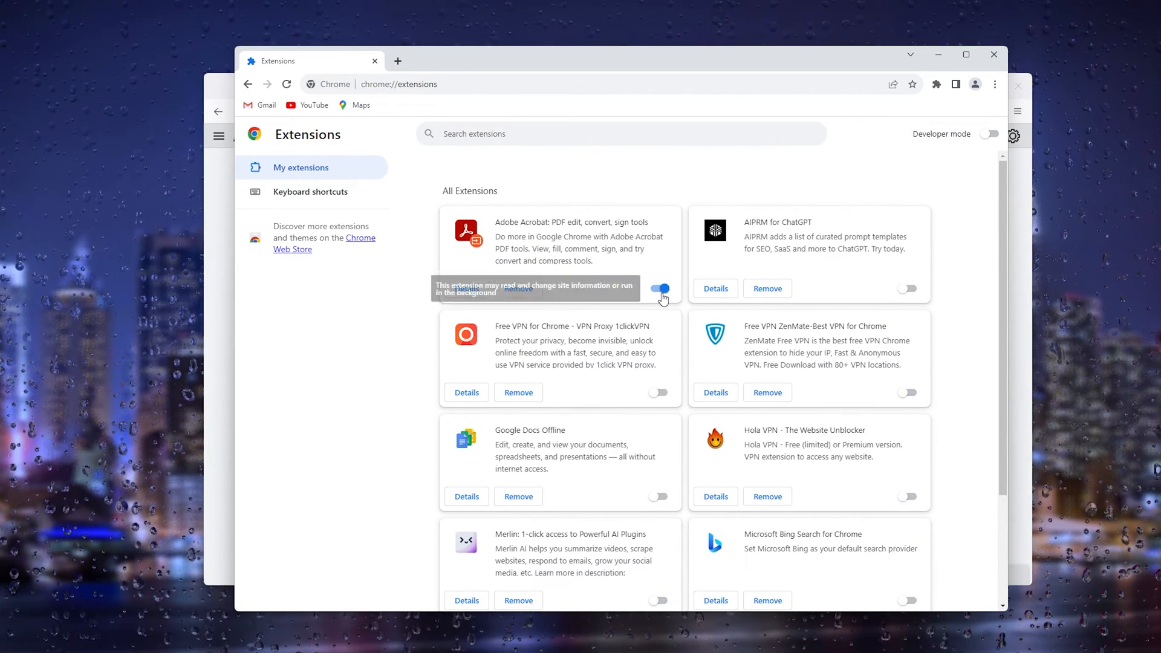
click(658, 288)
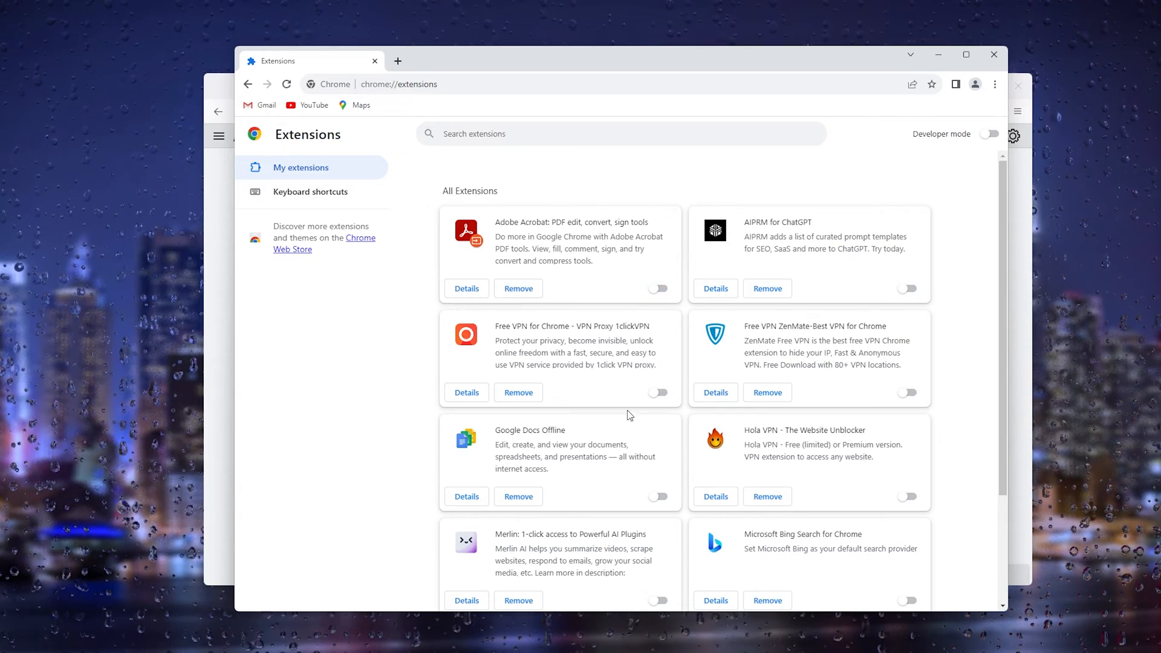
mouse_move(685, 295)
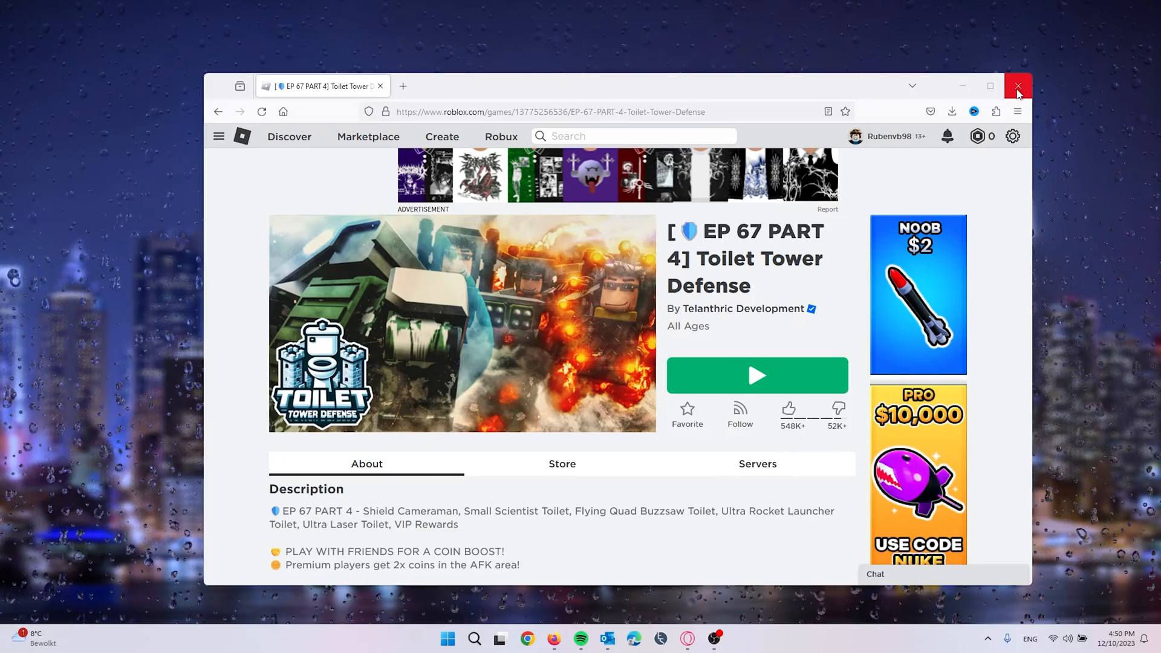
- Close the Firefox window showing the Roblox game page, leaving the empty desktop
click(1017, 86)
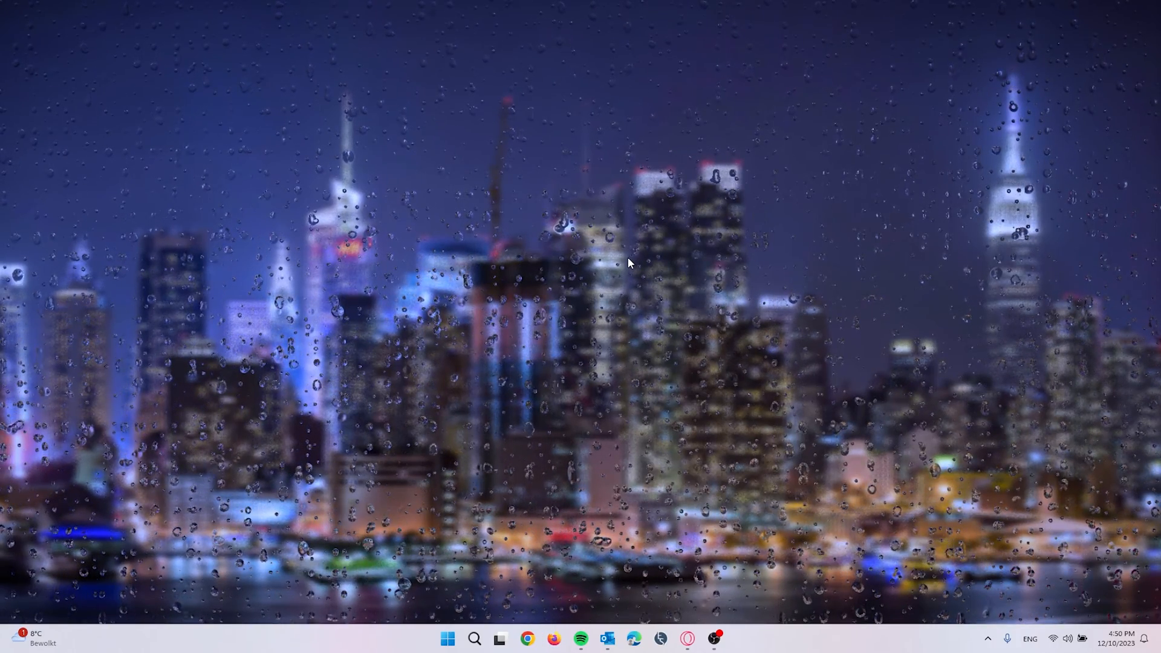
mouse_move(683, 296)
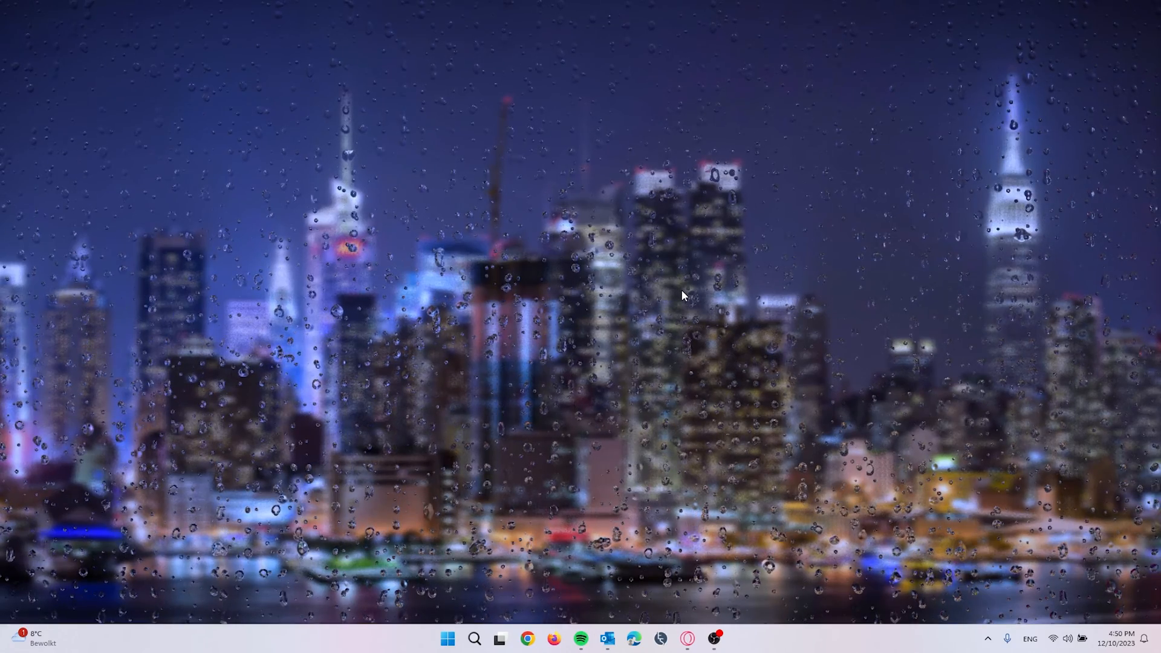